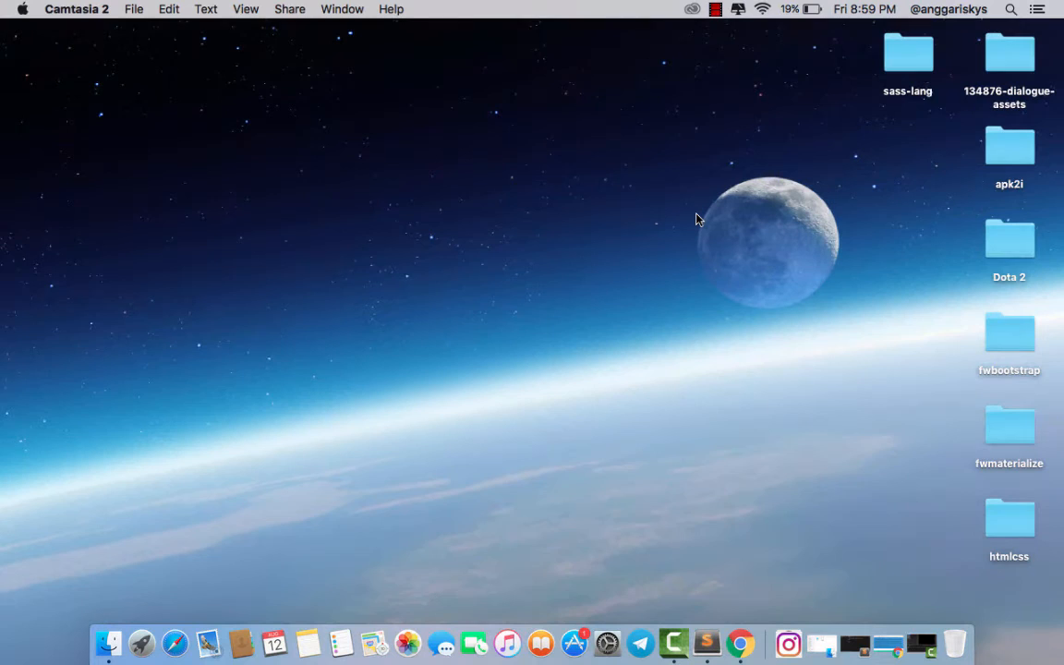
pyautogui.moveTo(698, 435)
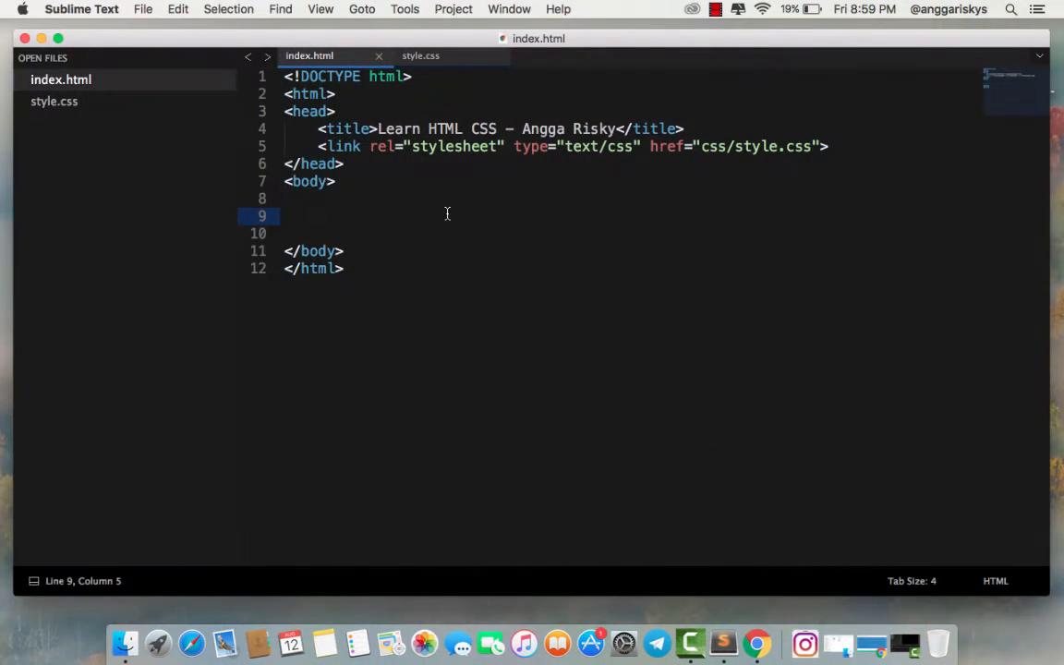
pyautogui.moveTo(338, 218)
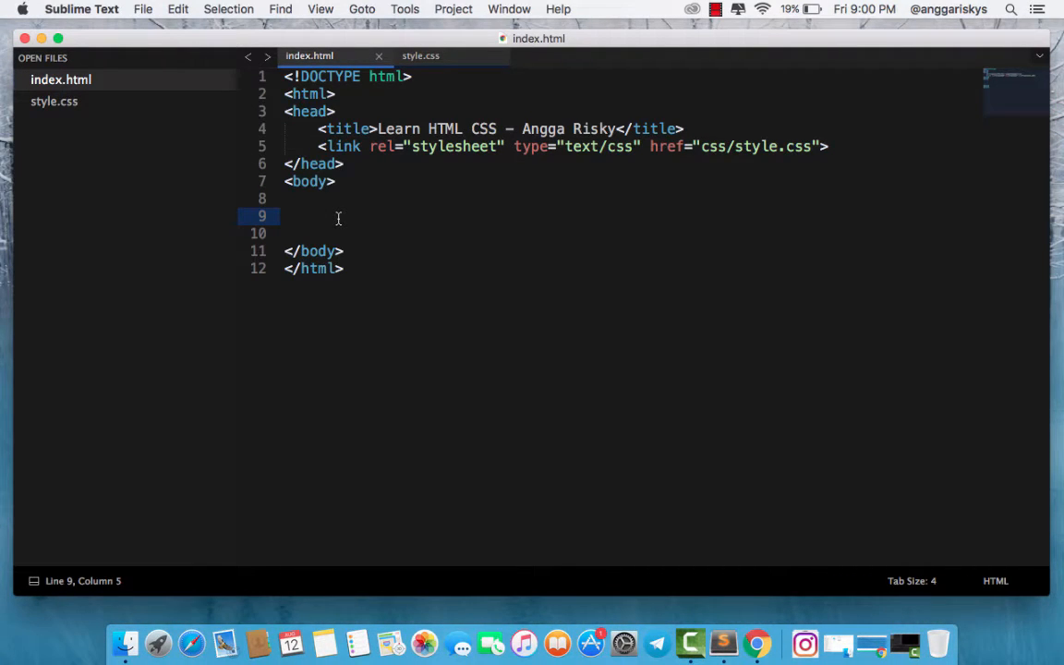
# Write a wrapper div of placeholder copy and a wrapper footer reading 'This is a sticky footer...'
pyautogui.write('<')
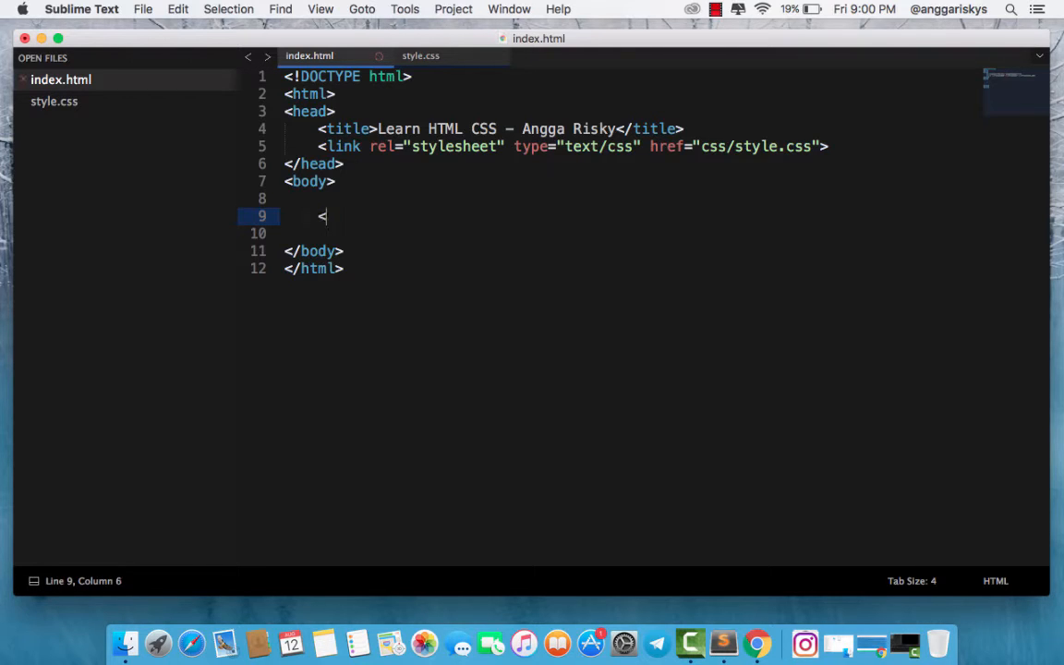
pyautogui.write('div class="wrap"')
pyautogui.write('Body copy here....')
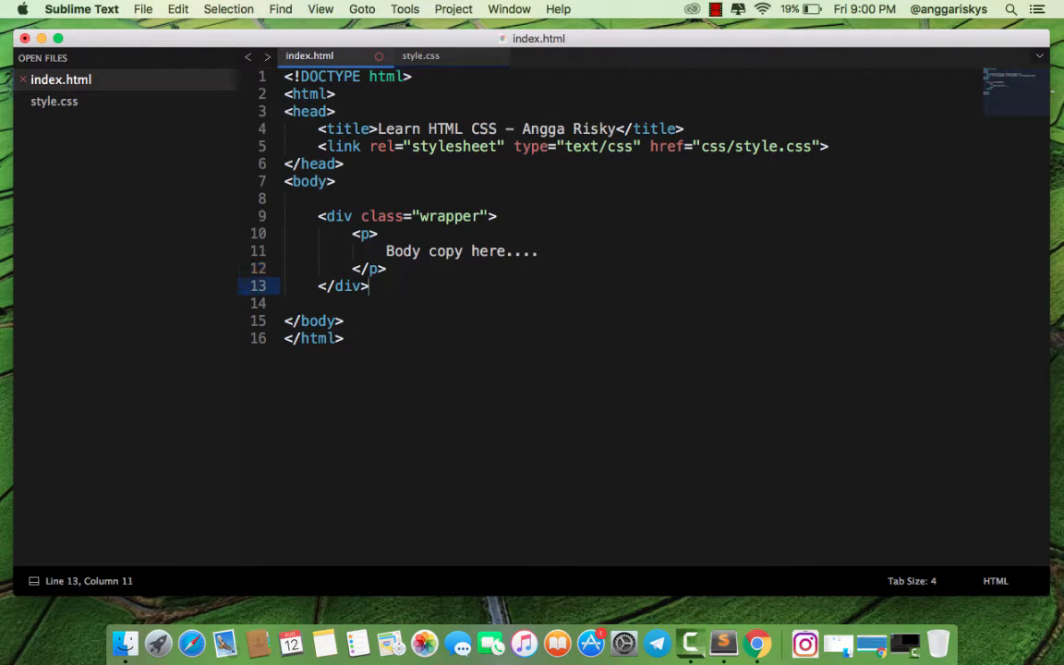
pyautogui.write('<footer class')
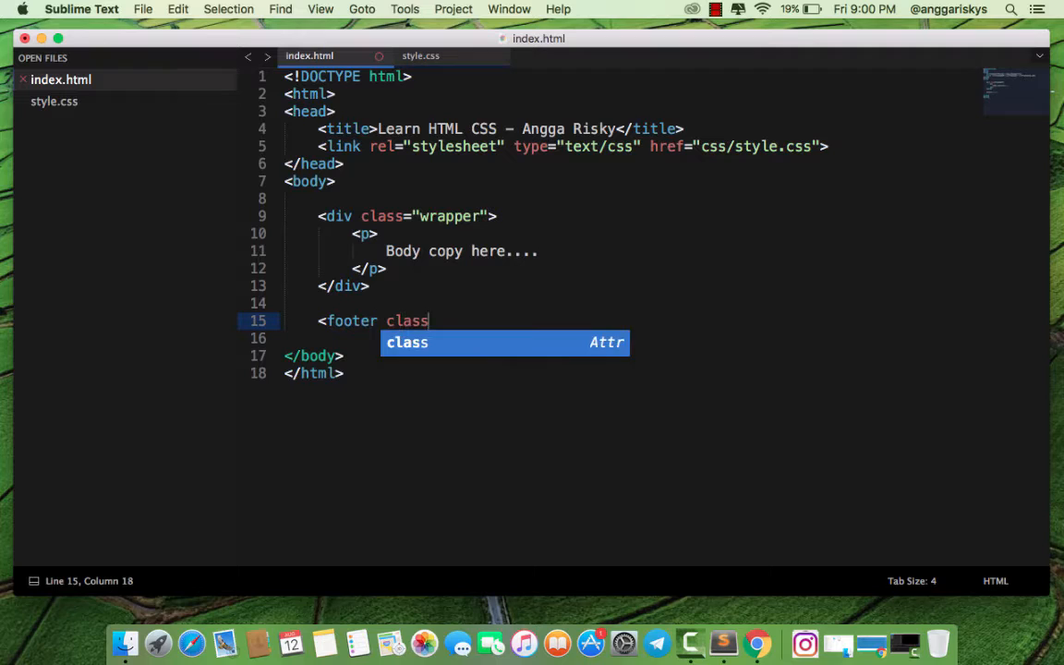
pyautogui.write('="warpper"')
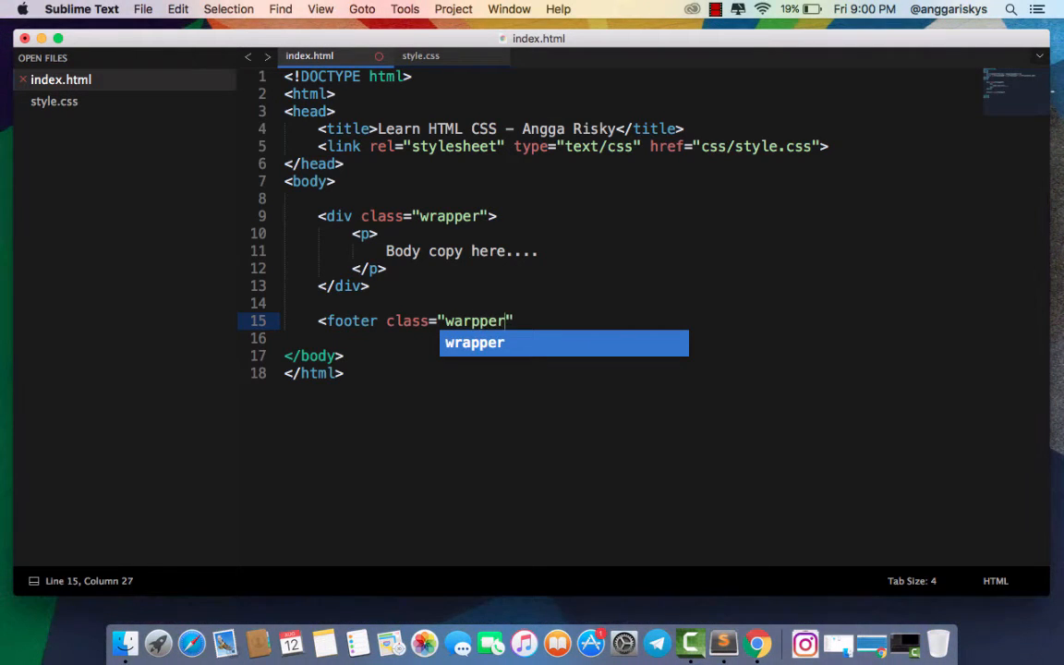
pyautogui.press('tab')
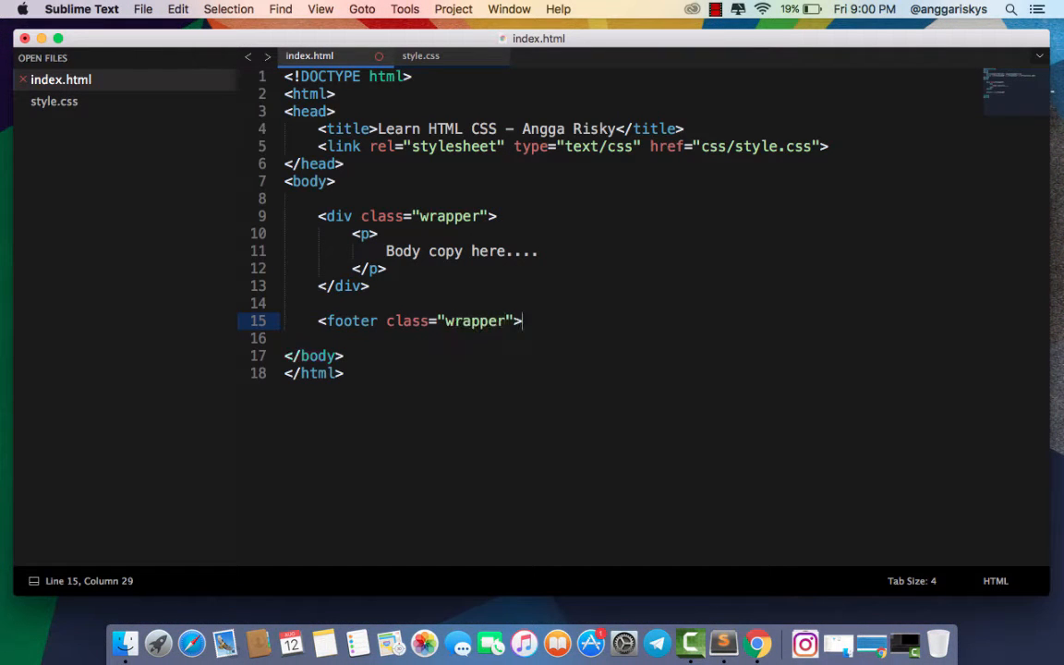
pyautogui.write('<p>')
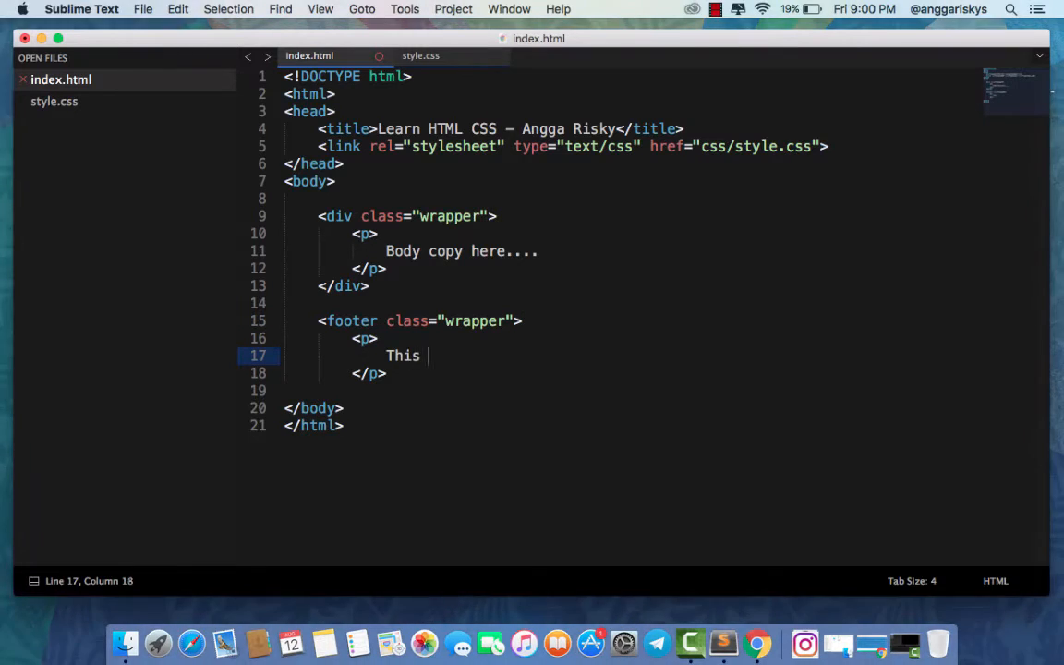
pyautogui.write('is a stick')
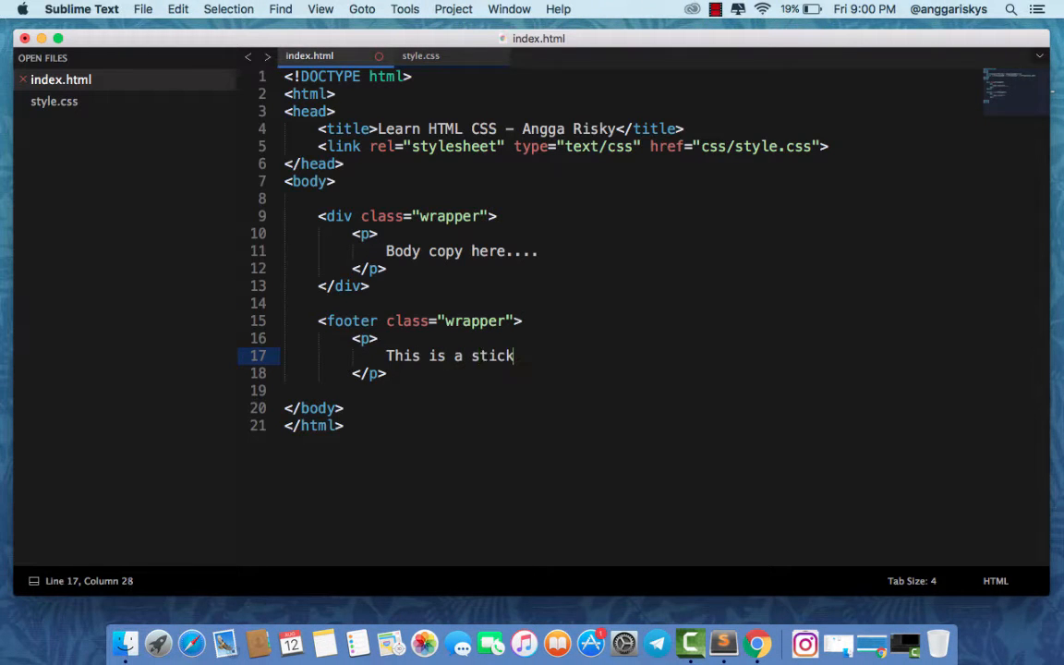
pyautogui.write('y footer...')
pyautogui.click(628, 391)
pyautogui.write('</footer>')
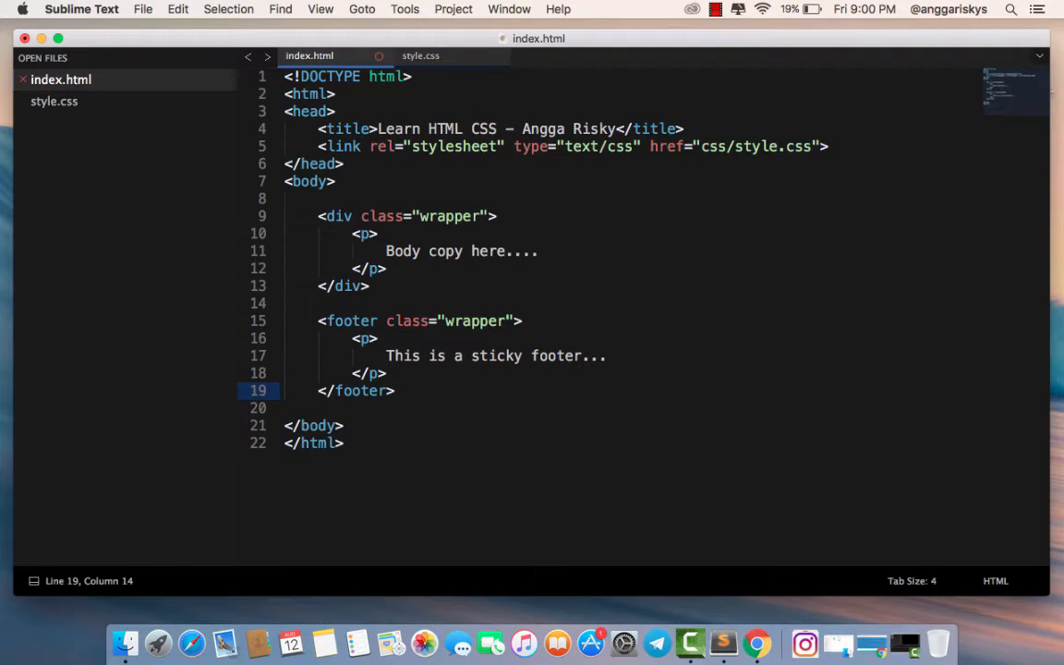
pyautogui.click(420, 56)
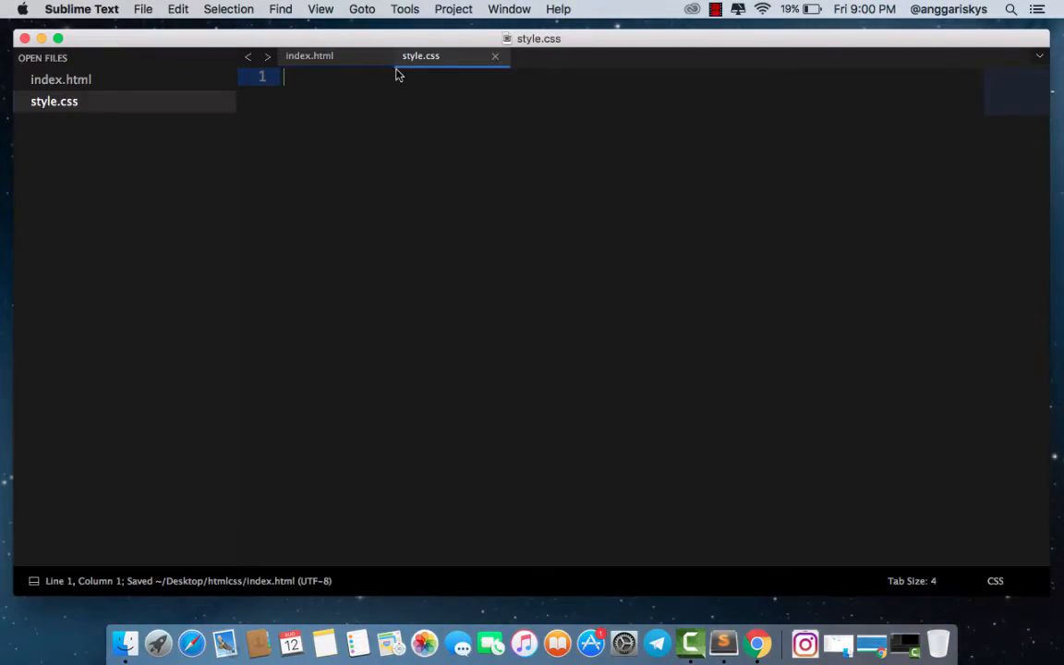
# Resize the Chrome preview narrow and wide to confirm the footer stays at the bottom
pyautogui.click(757, 644)
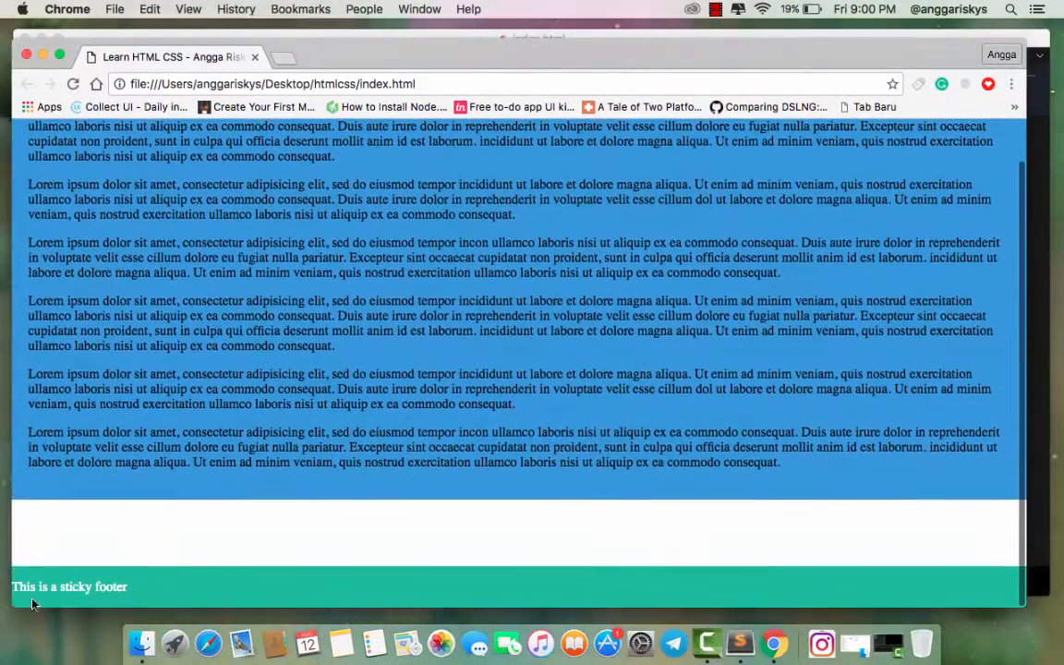
pyautogui.moveTo(1026, 354)
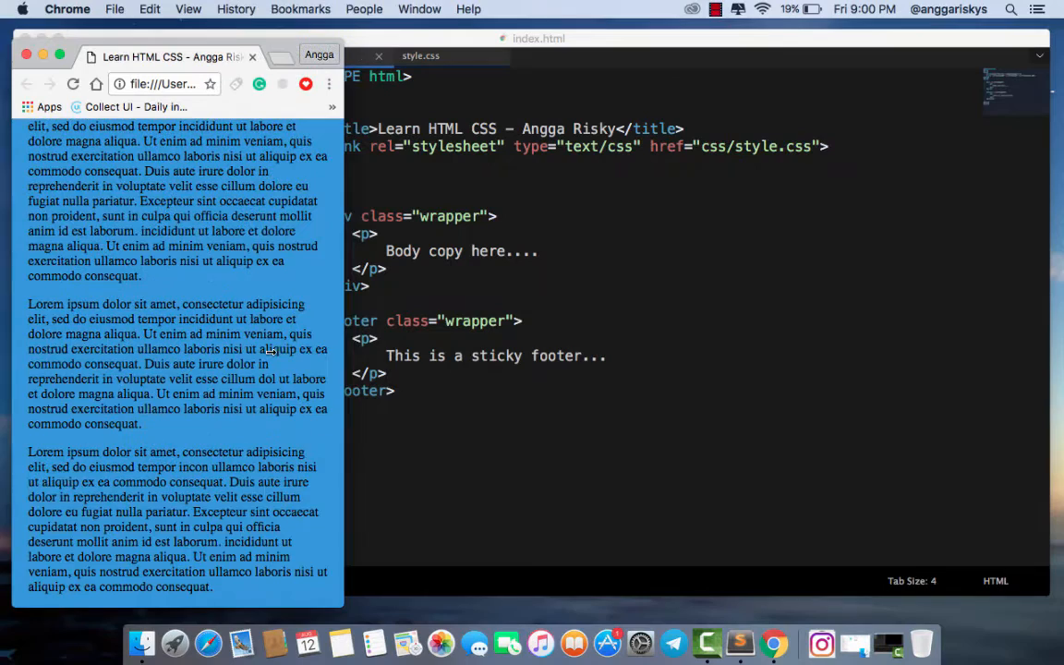
pyautogui.scroll(-3)
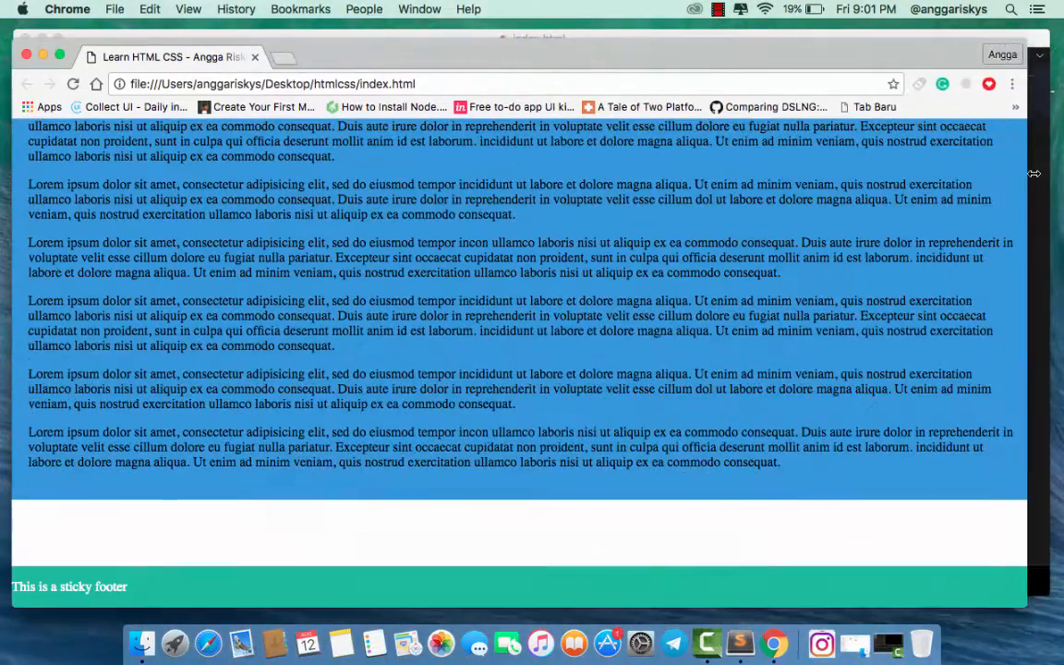
pyautogui.scroll(-3)
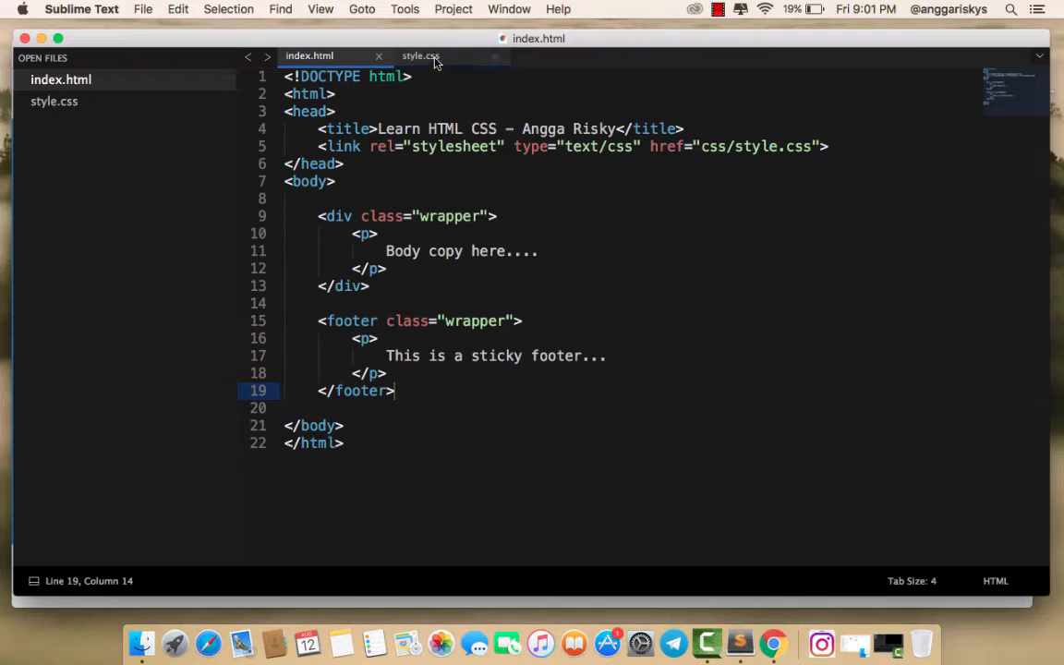
# Reload the page preview in Chrome while style.css is still empty
pyautogui.click(420, 55)
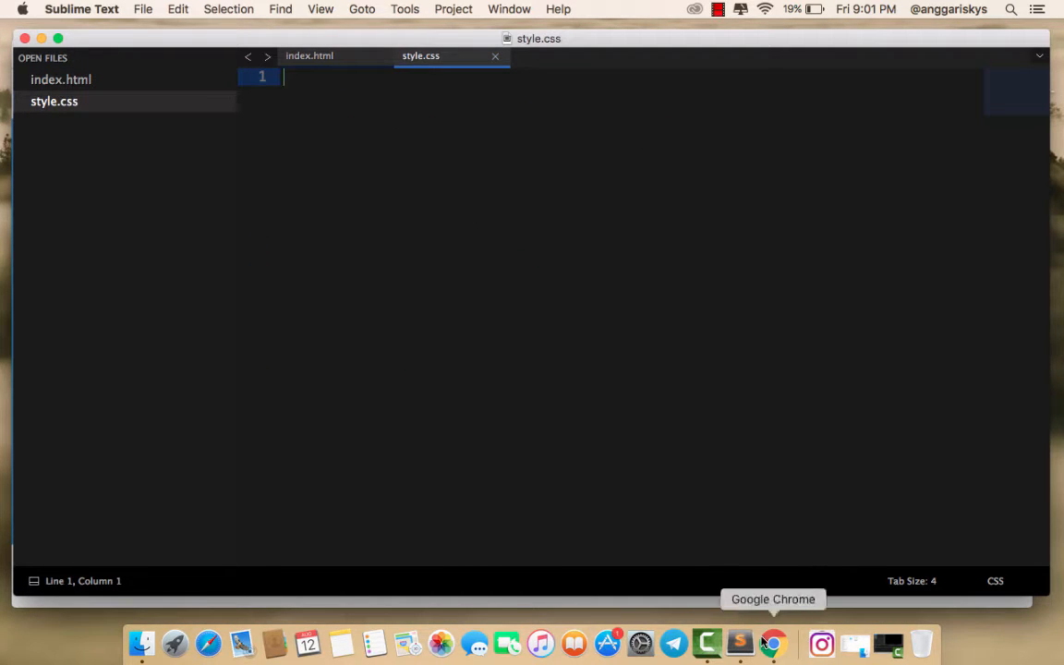
pyautogui.click(773, 637)
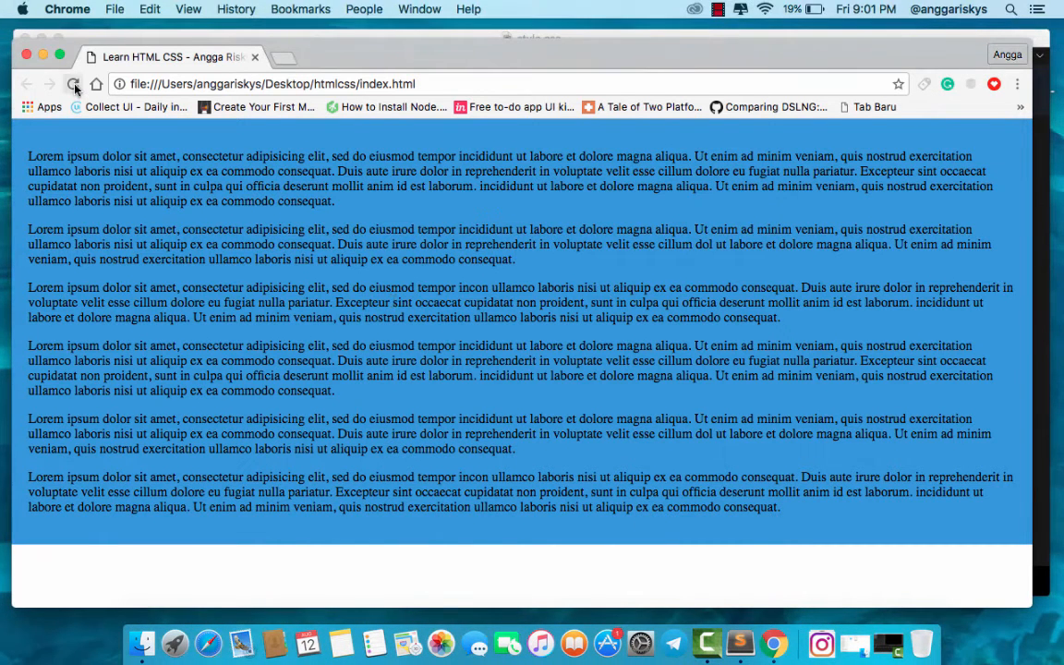
pyautogui.click(71, 81)
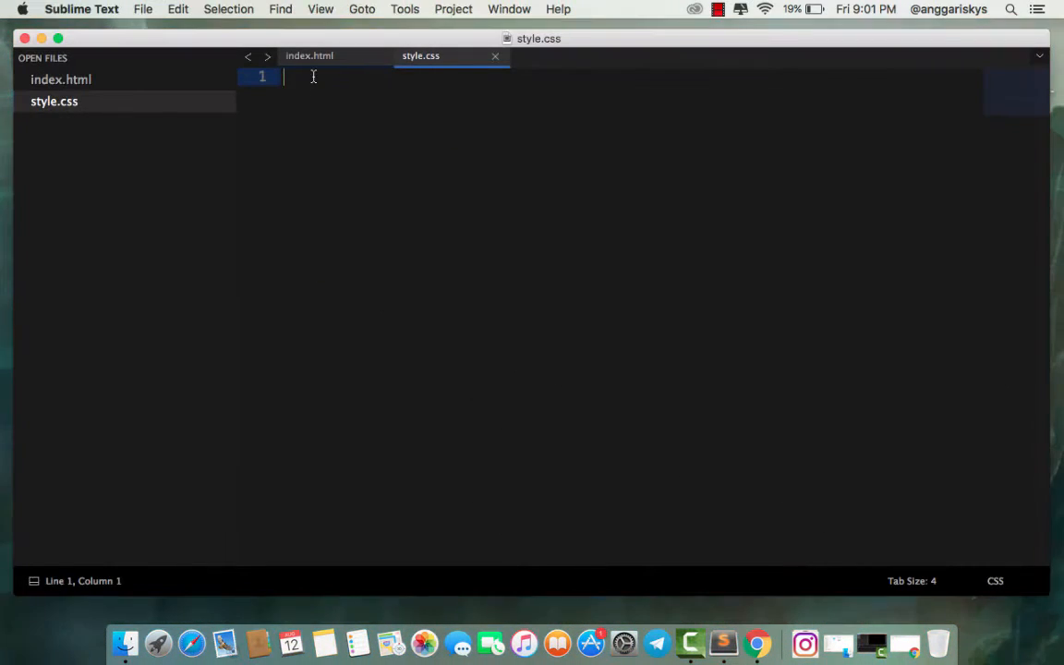
# Give html, body margin 0, width and height 100%, display table, and save
pyautogui.write('html,')
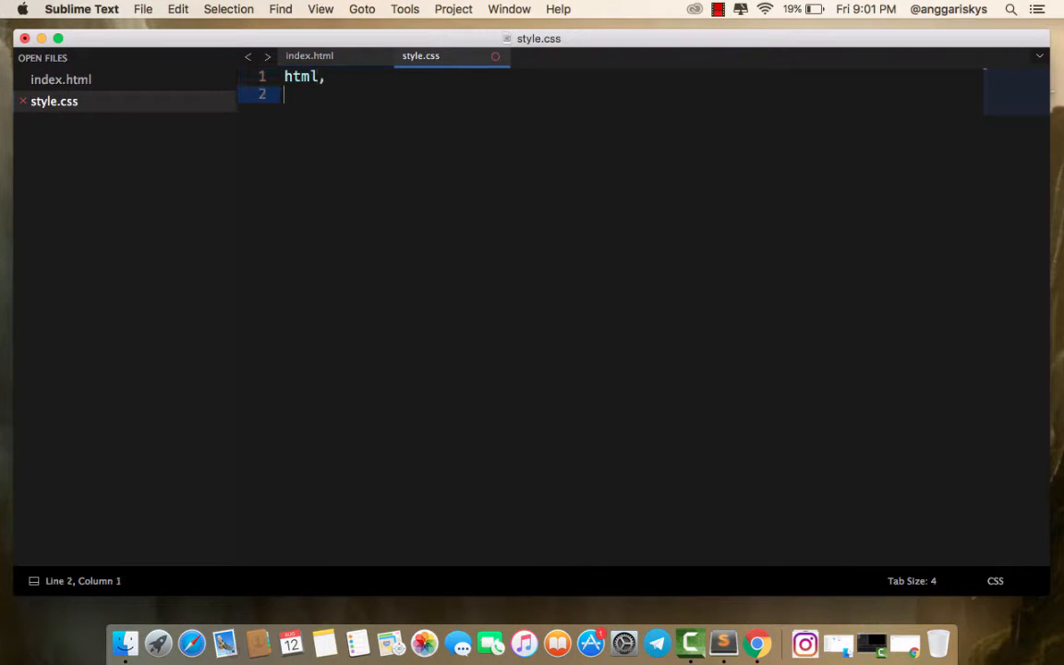
pyautogui.write('body {')
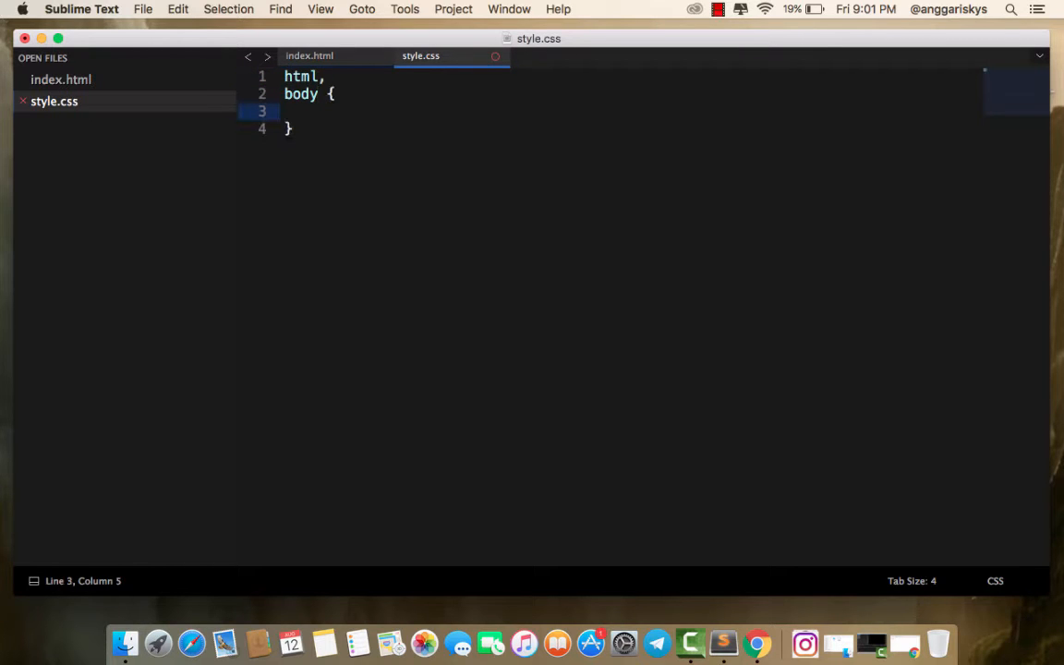
pyautogui.write('margin: 0;')
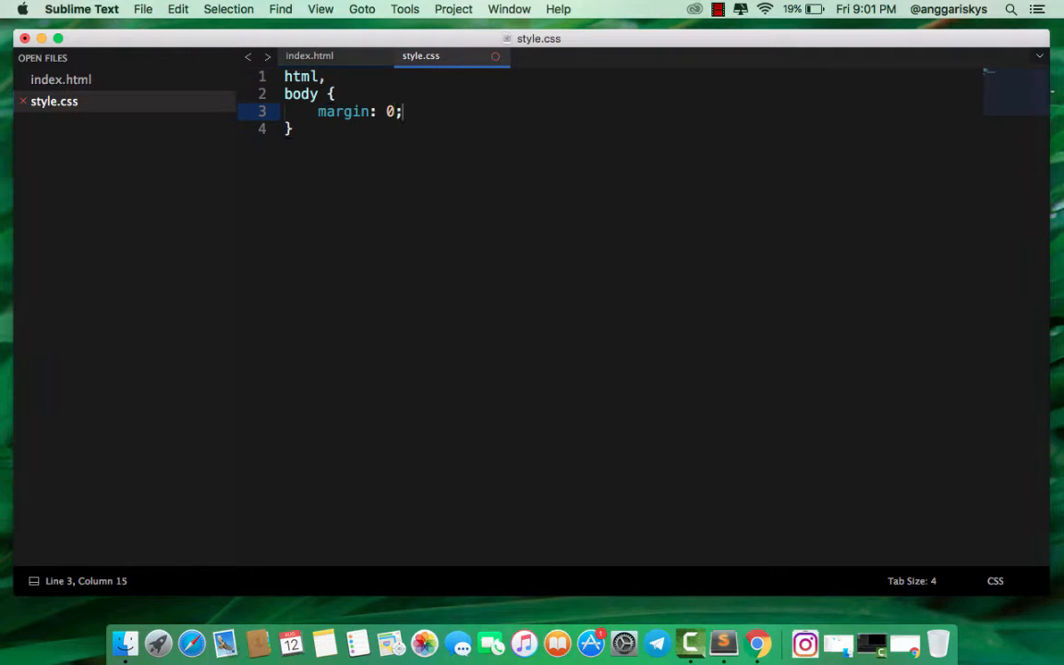
pyautogui.write('width: 100%;')
pyautogui.write('height: 100')
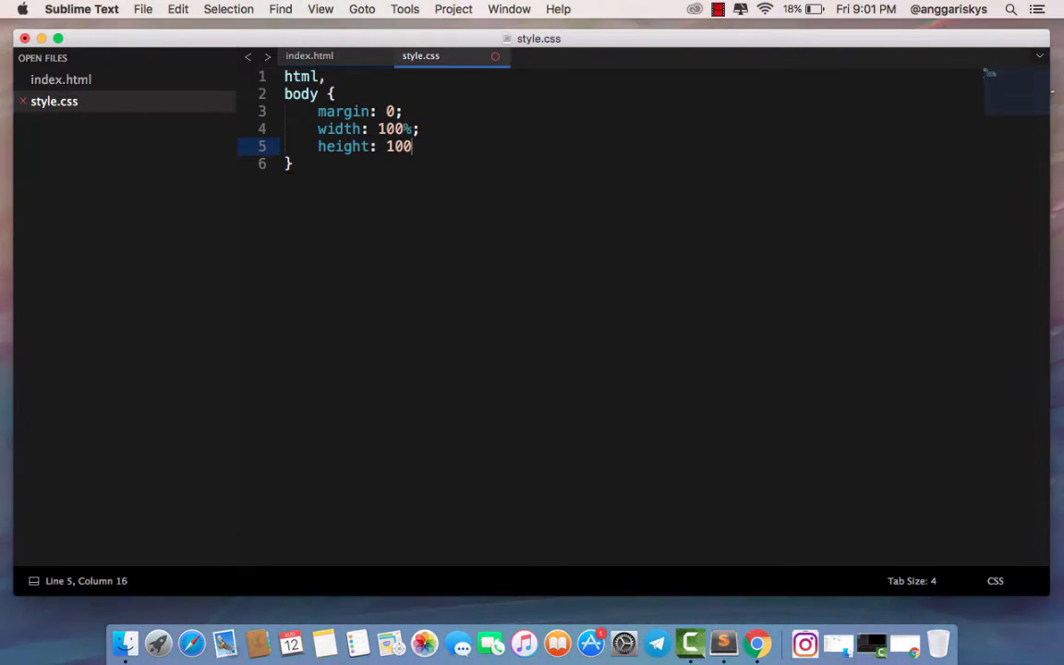
pyautogui.write('%;')
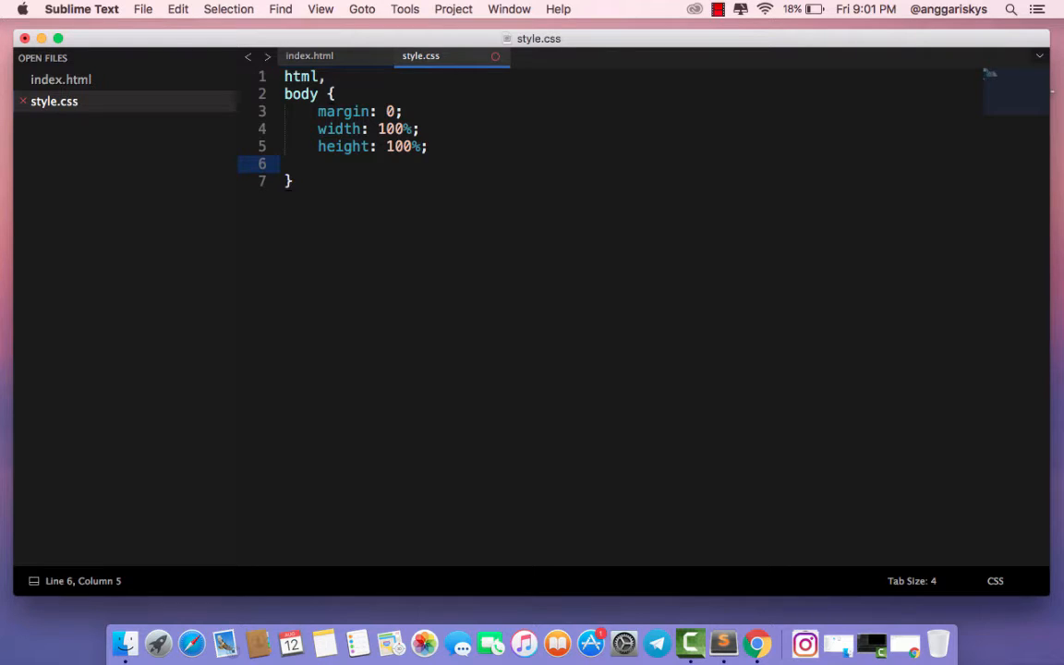
pyautogui.write('display: table;')
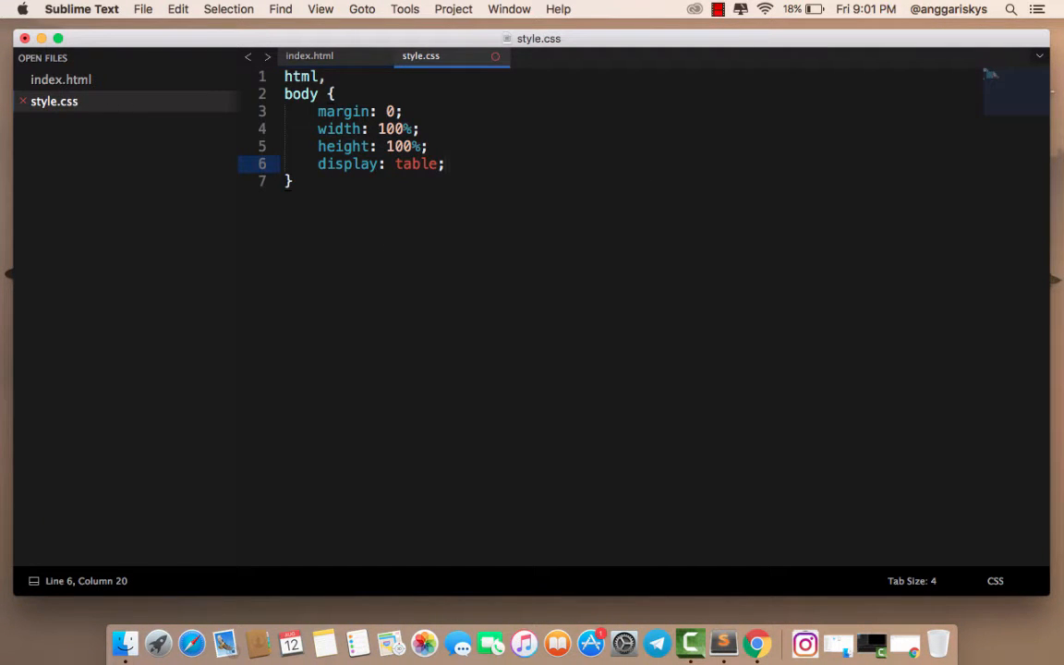
pyautogui.press('cmd+s')
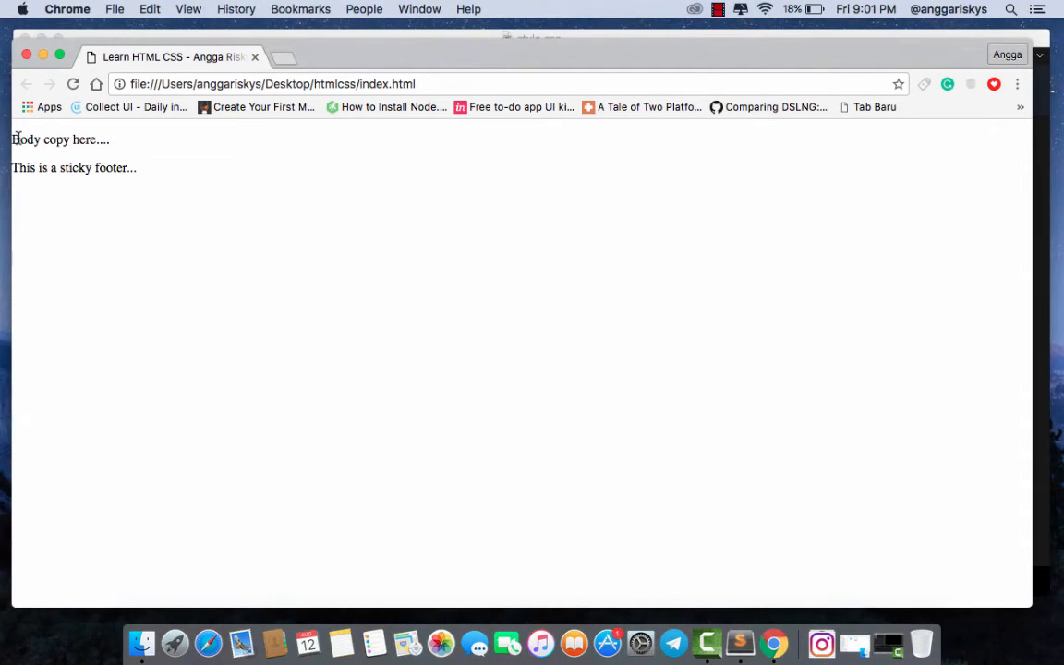
pyautogui.moveTo(89, 189)
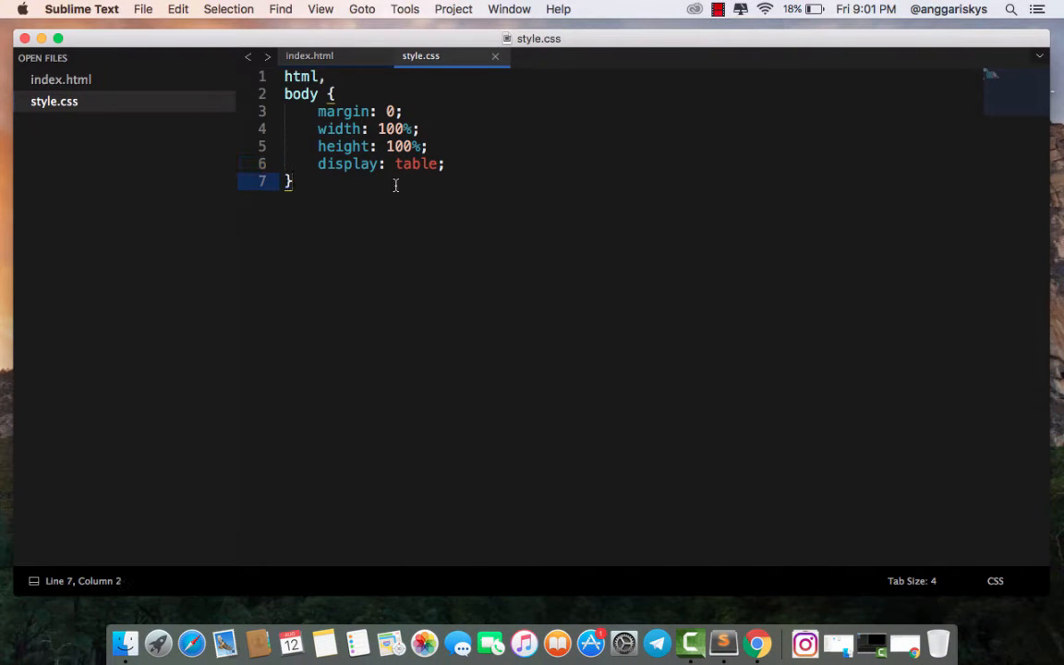
# Add a .wrapper rule with 20px padding and a #3498db background
pyautogui.write('.wrapper {')
pyautogui.write('padding: 20;')
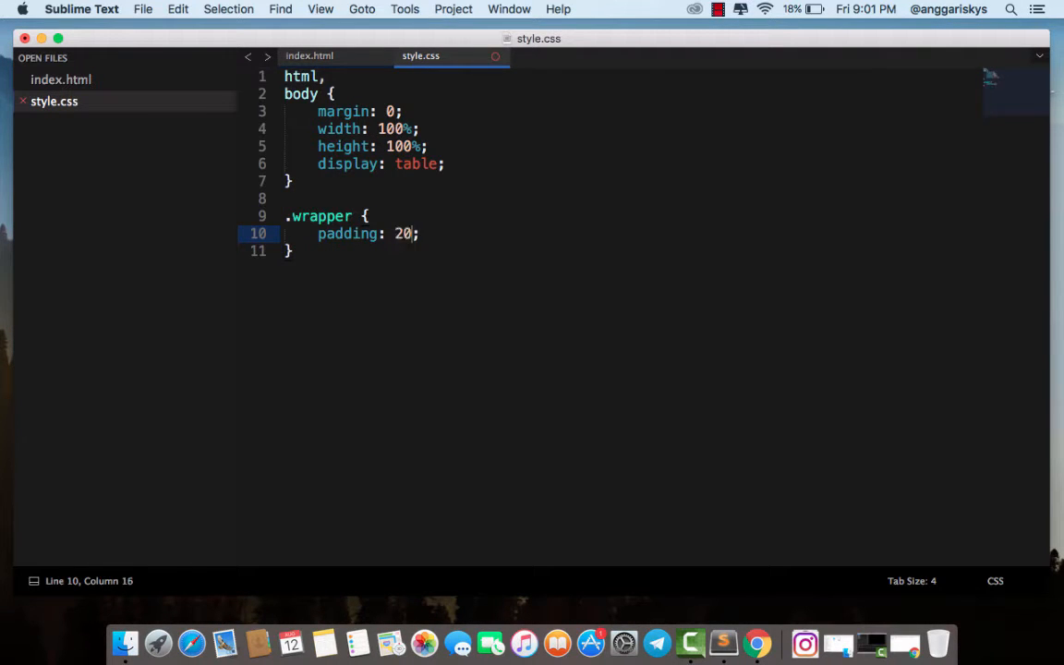
pyautogui.write('px;')
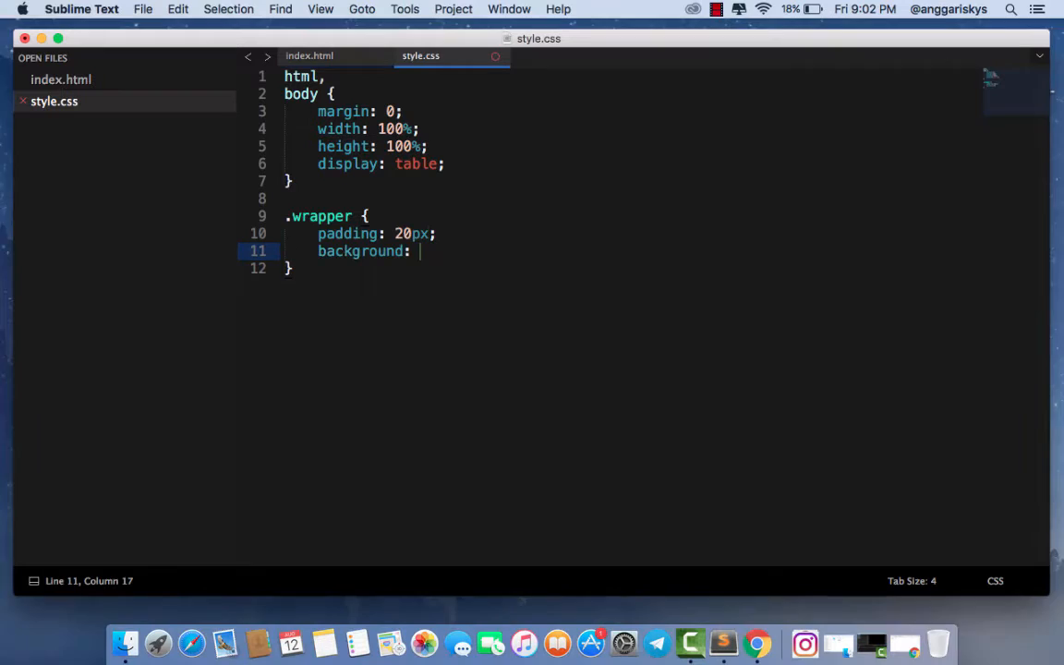
pyautogui.write('#')
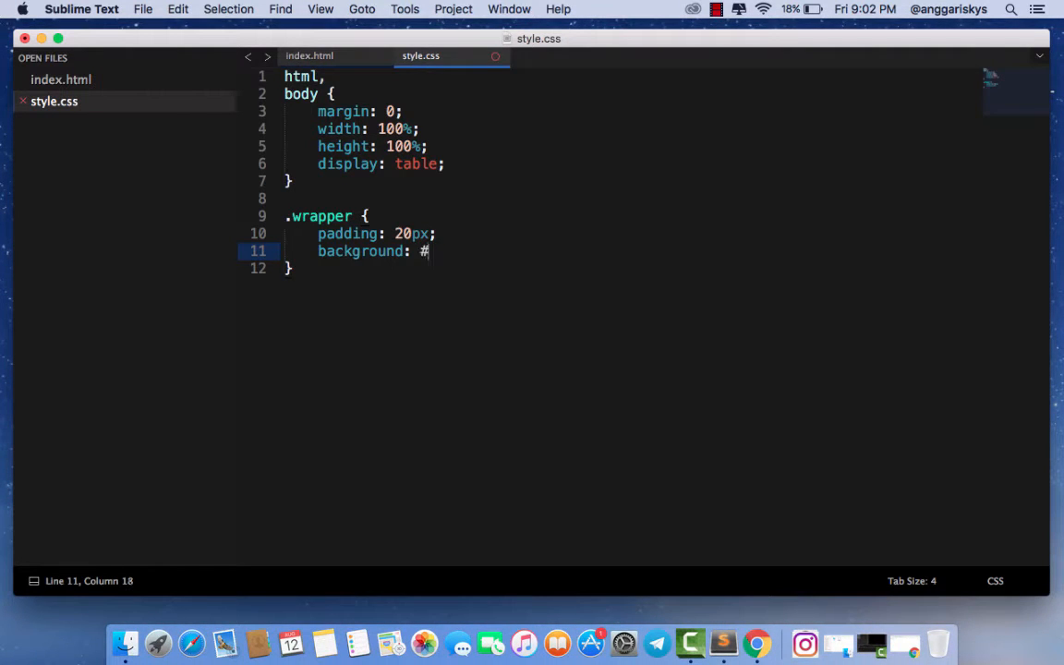
pyautogui.write('3498db;')
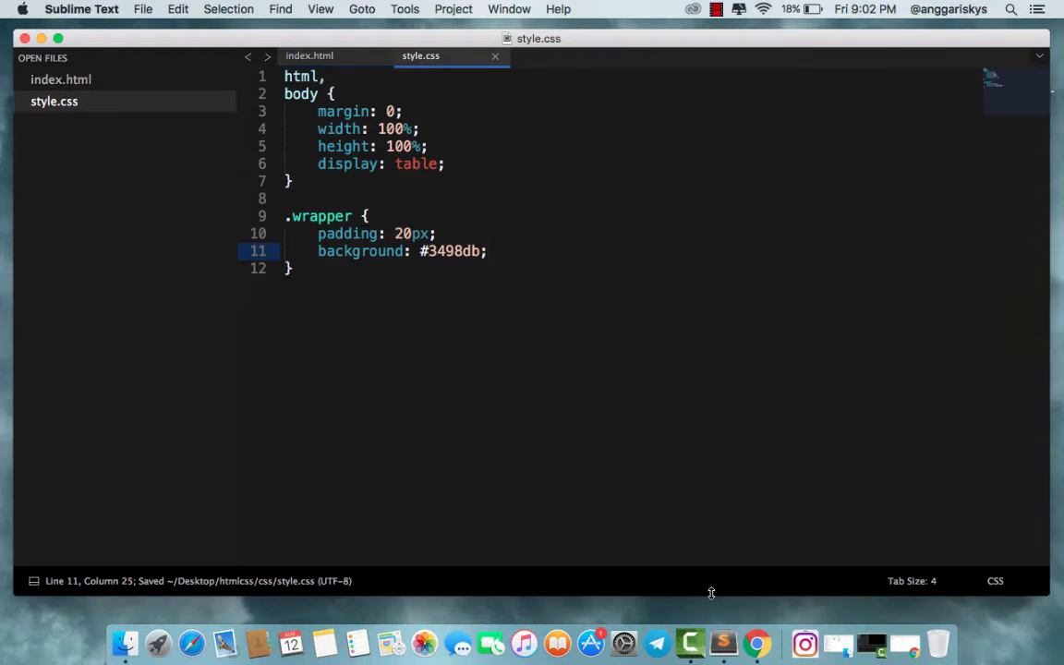
# View the blue wrapper sections in Chrome, then return to the stylesheet
pyautogui.click(758, 643)
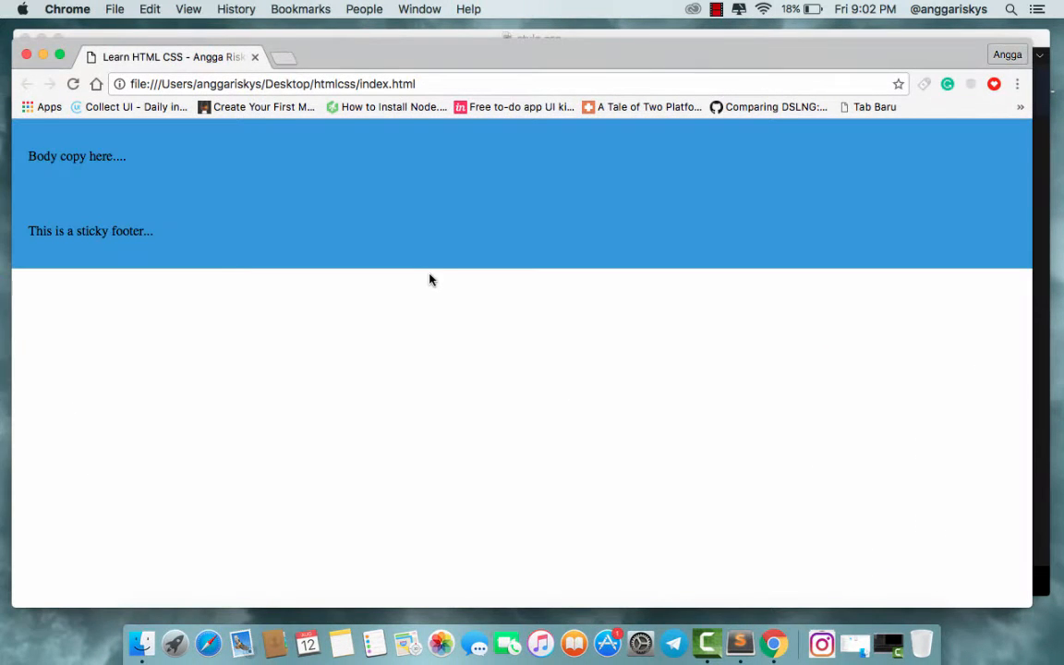
pyautogui.moveTo(117, 193)
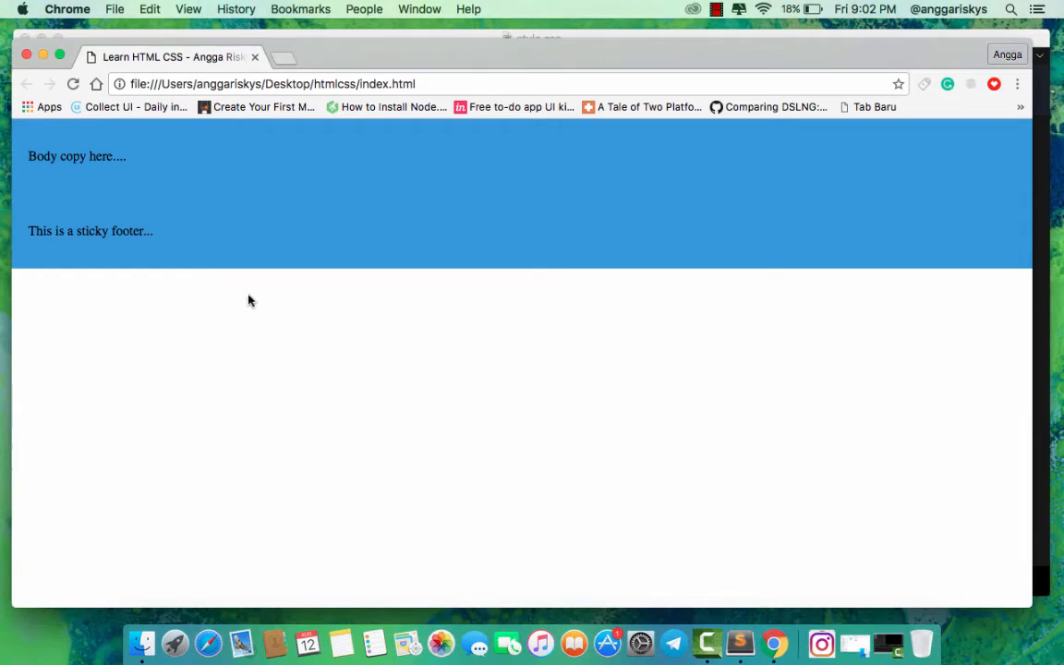
pyautogui.click(740, 644)
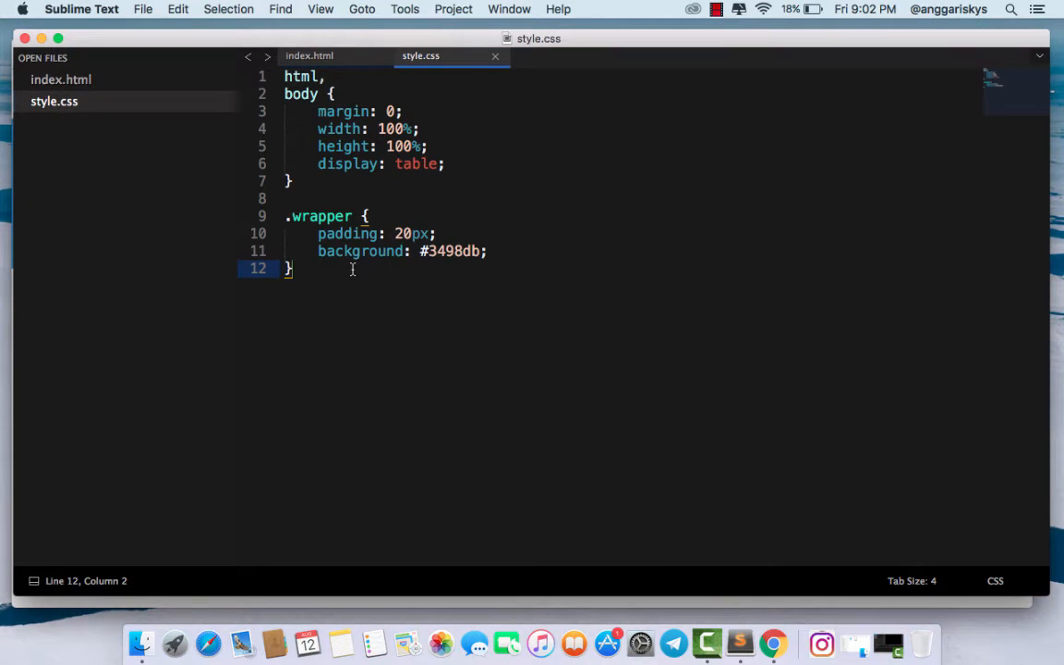
# Add a footer rule with display: table-row after checking the footer tag in index.html
pyautogui.write('foote')
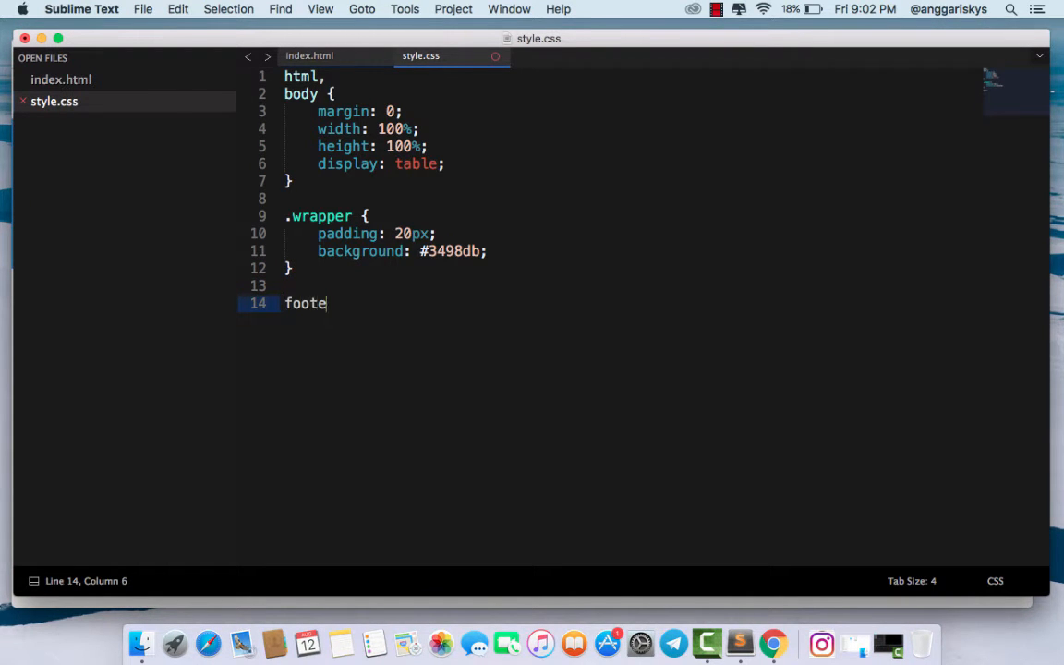
pyautogui.write('r {')
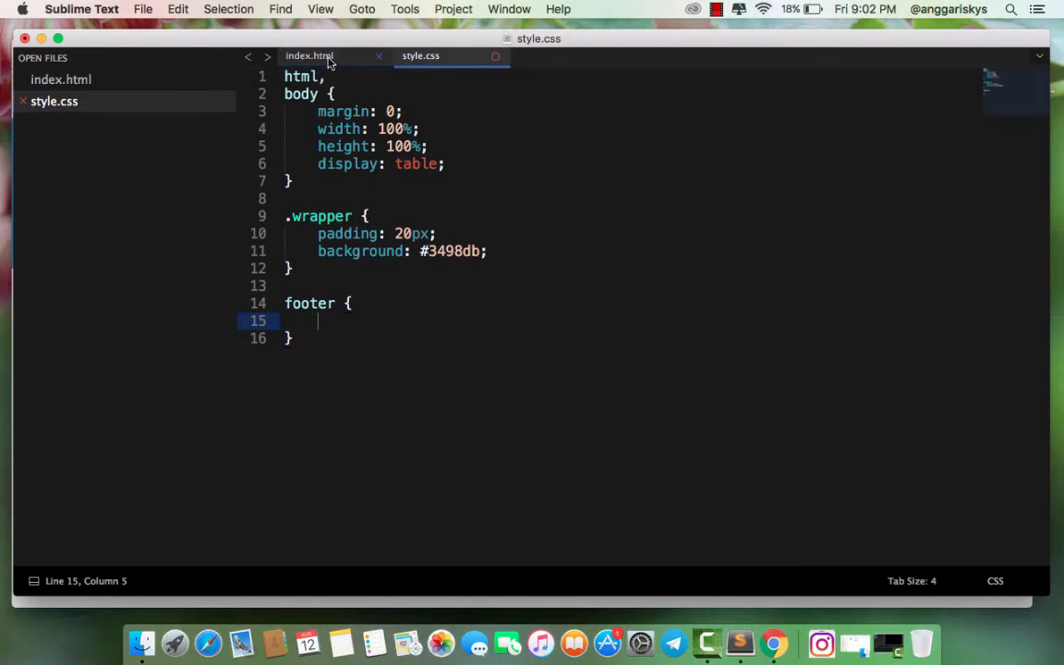
pyautogui.click(310, 55)
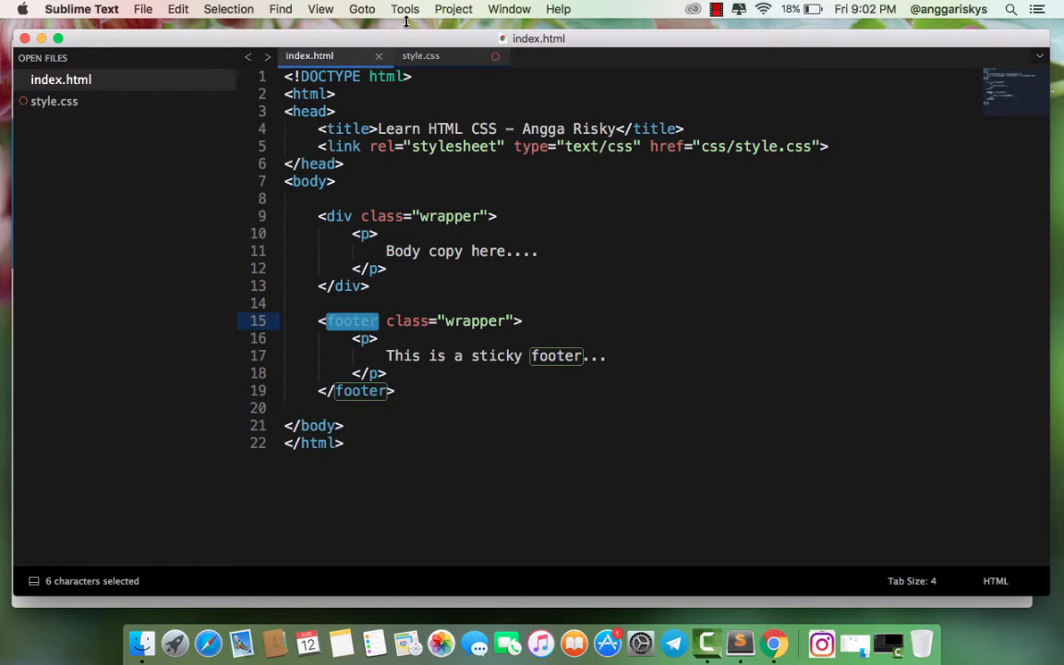
pyautogui.click(420, 56)
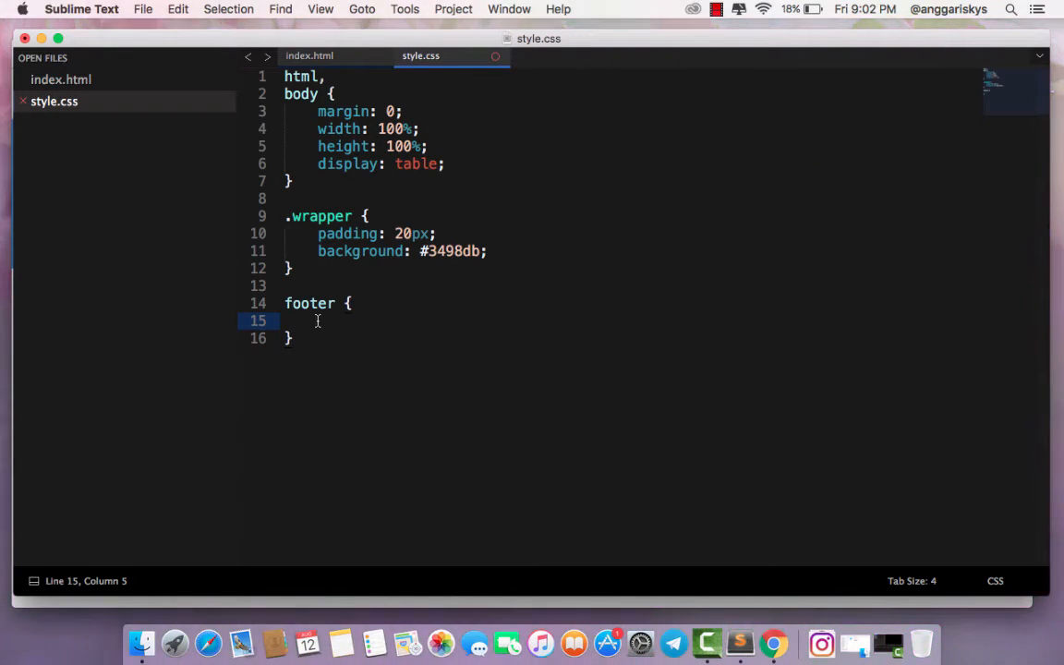
pyautogui.doubleClick(309, 303)
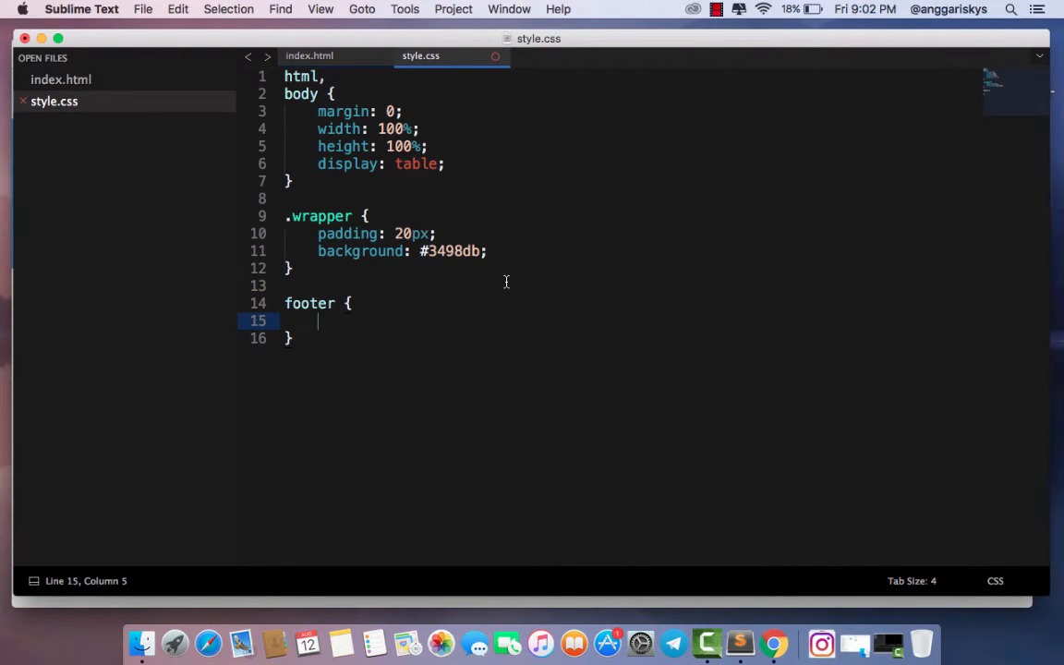
pyautogui.write('display: talb')
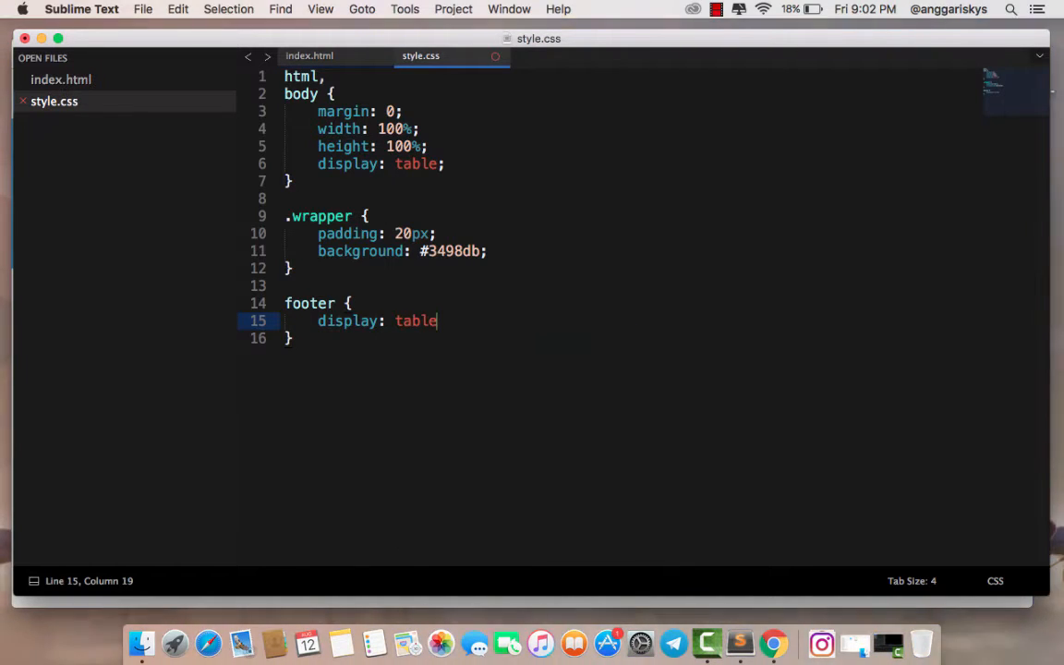
pyautogui.write('-row;')
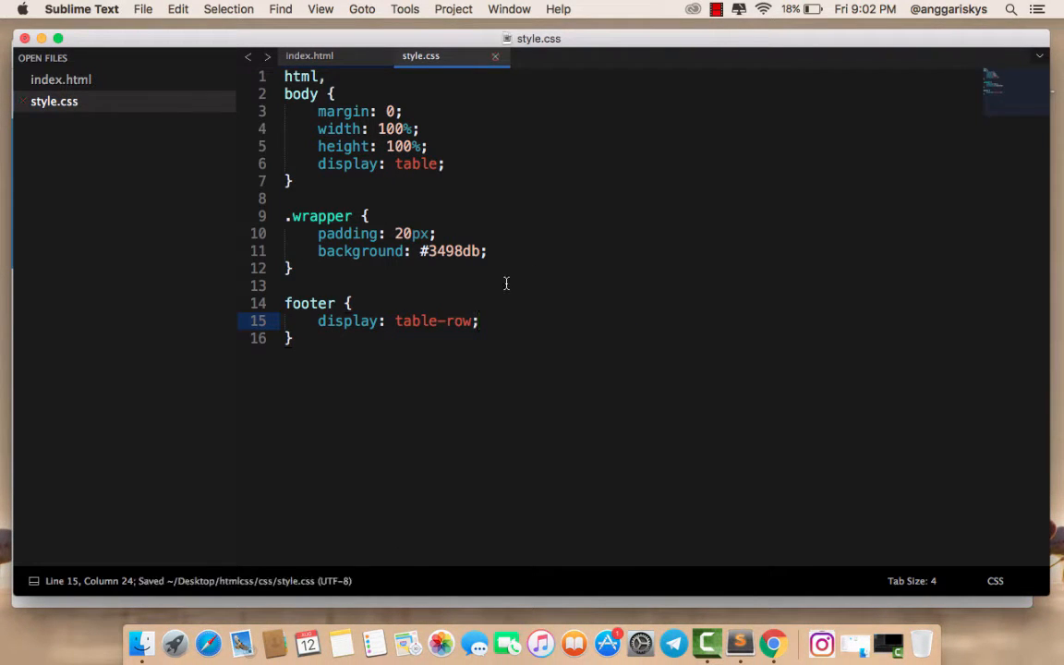
pyautogui.click(772, 642)
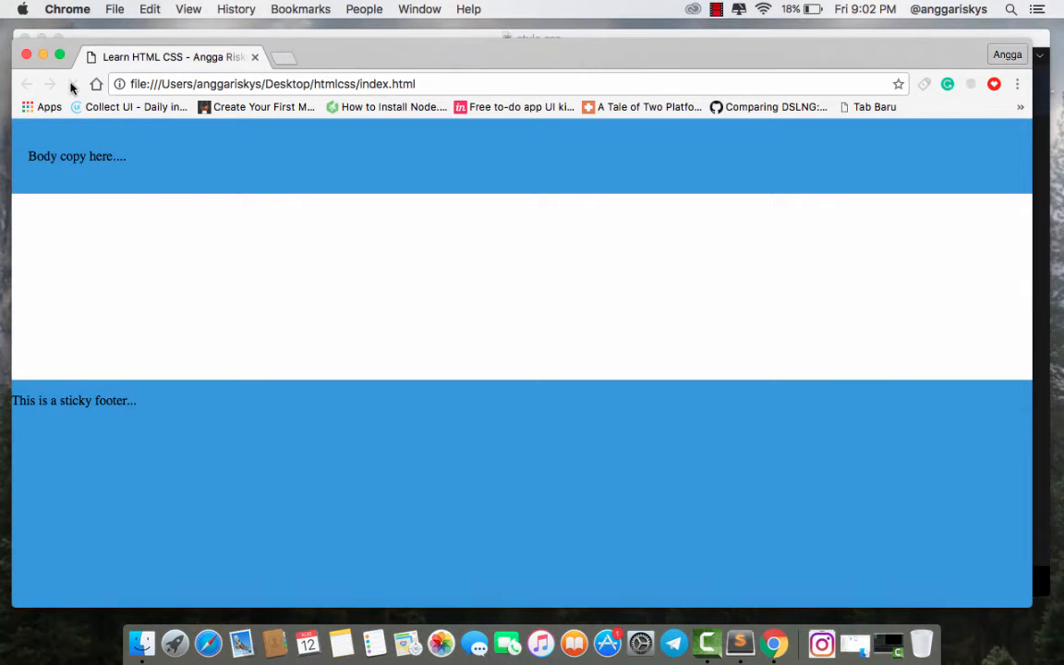
pyautogui.moveTo(72, 85)
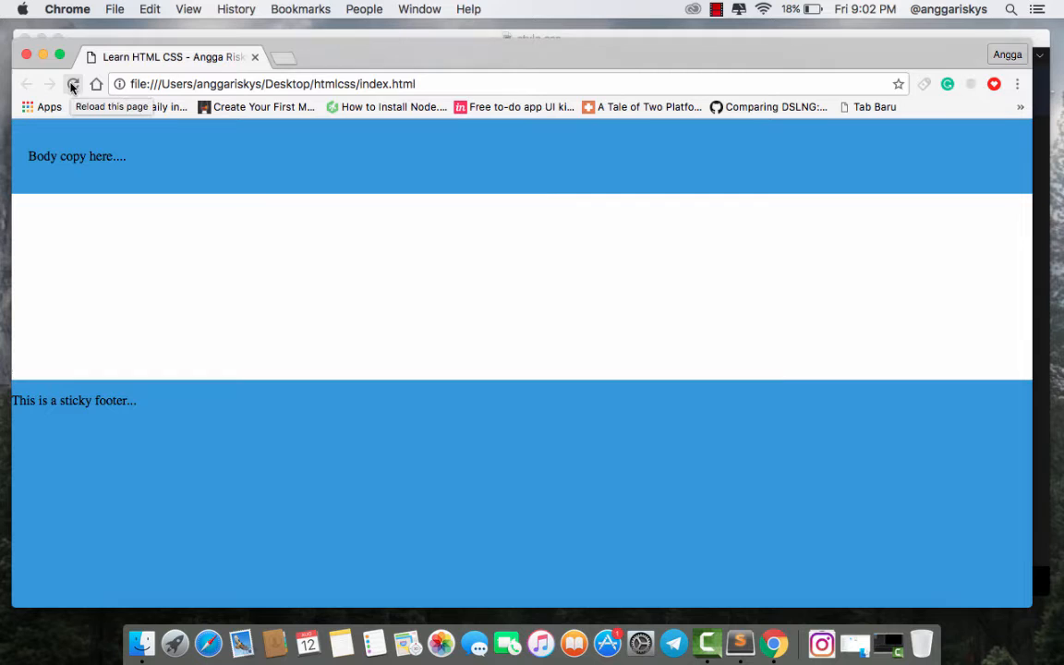
# Reload Chrome to see the footer as a slim blue strip at the window bottom
pyautogui.click(70, 84)
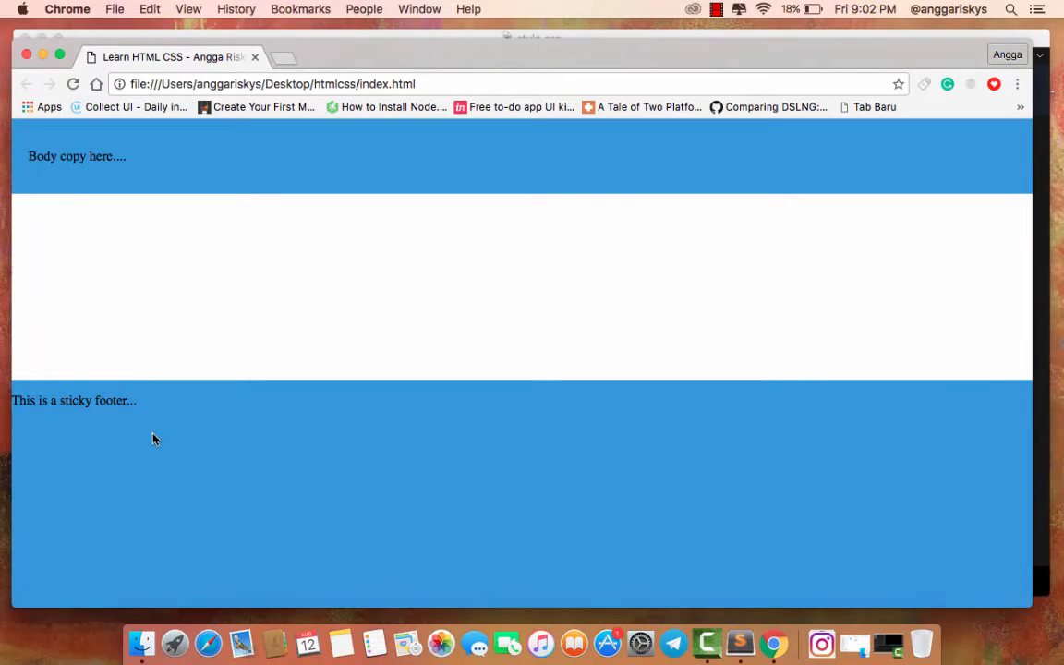
pyautogui.moveTo(739, 642)
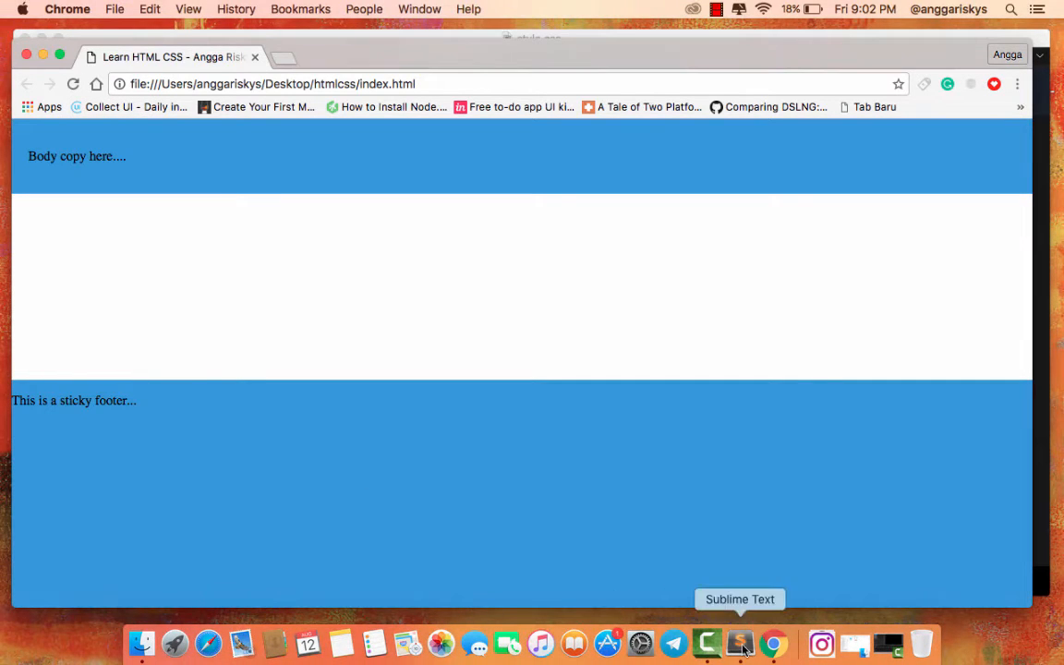
pyautogui.click(739, 642)
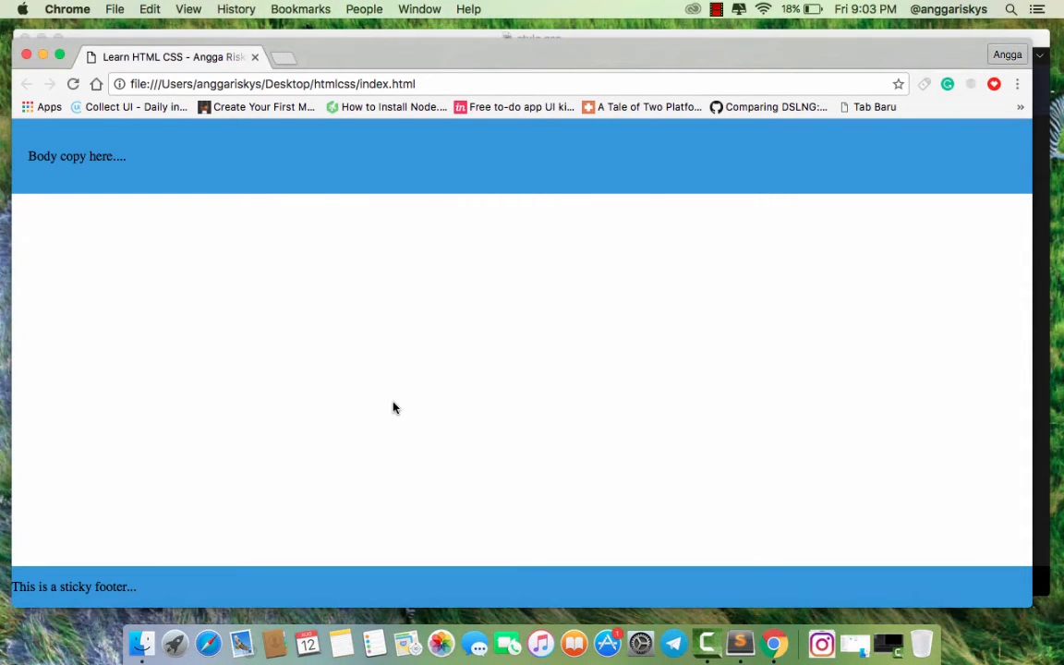
# Add a #1abc9c background to the footer rule and bring Chrome back to preview
pyautogui.click(740, 642)
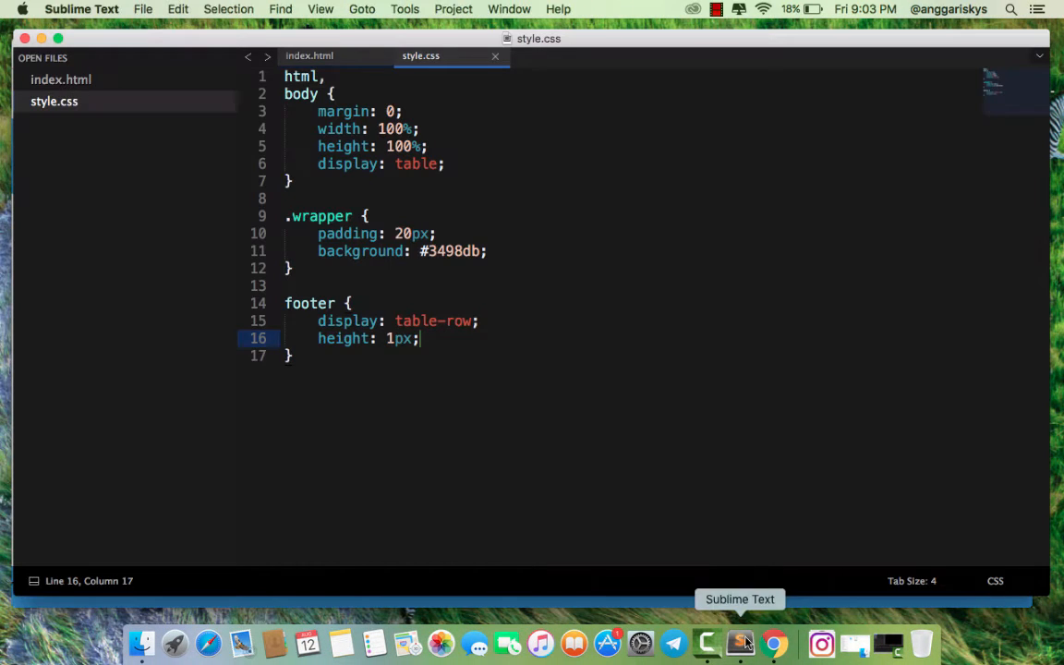
pyautogui.write('background: #')
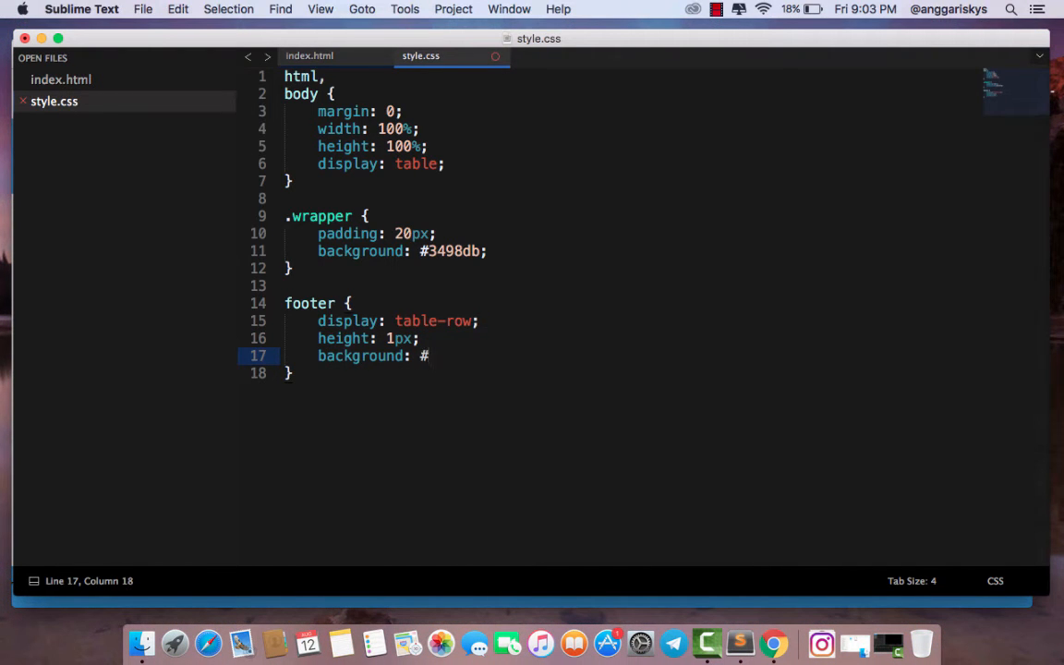
pyautogui.write('1abc9c;')
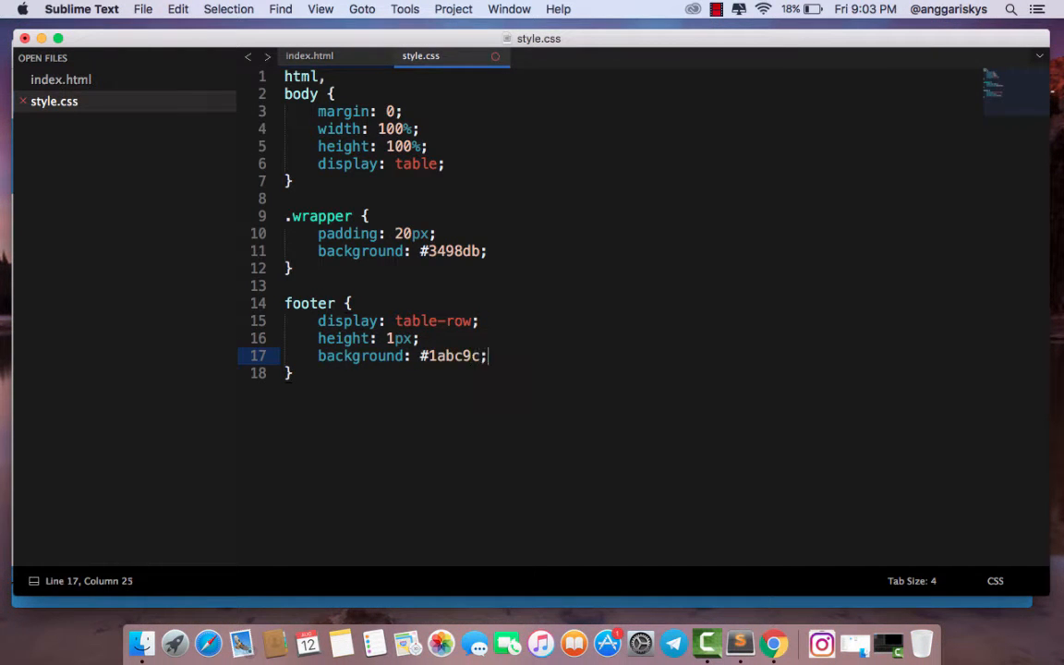
pyautogui.click(773, 642)
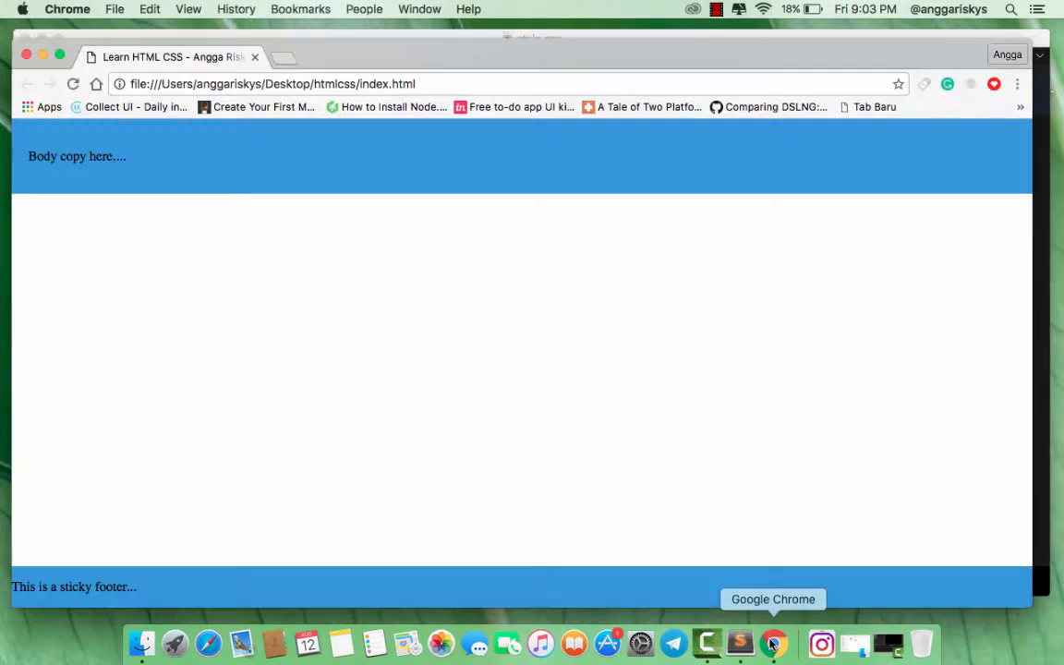
pyautogui.moveTo(224, 557)
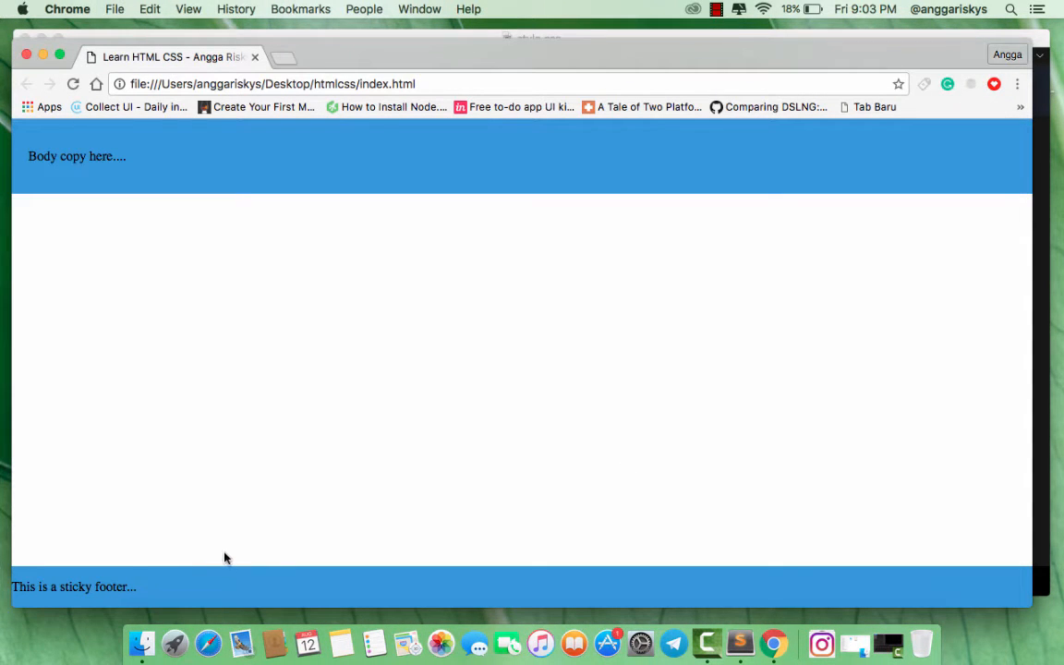
pyautogui.moveTo(677, 587)
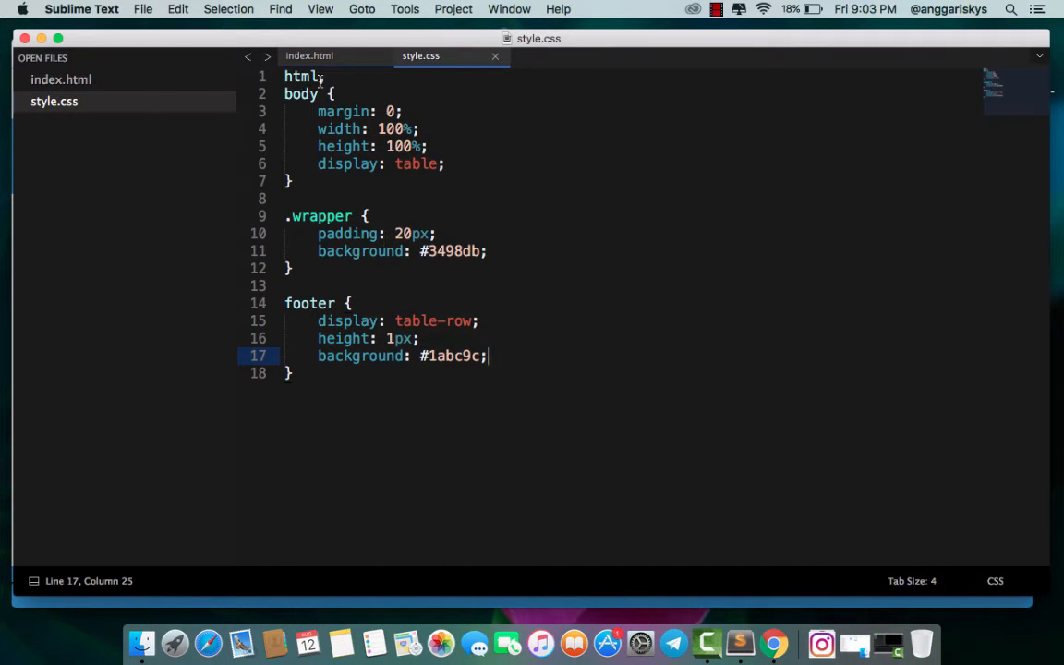
# Mark the footer's teal background !important, set white text, and save style.css
pyautogui.click(309, 55)
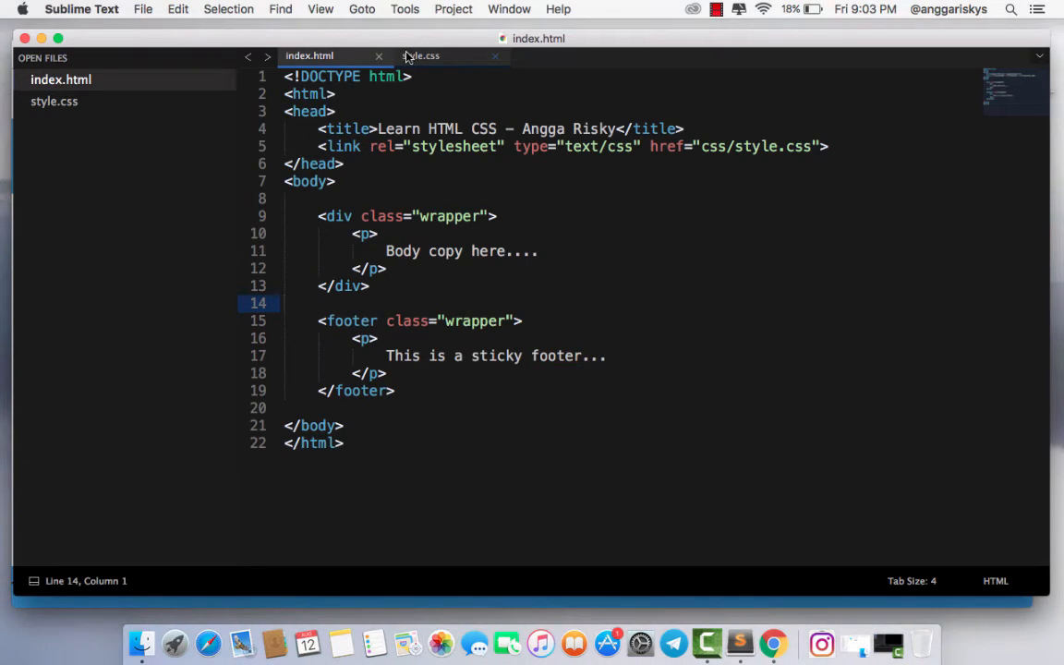
pyautogui.click(423, 56)
pyautogui.write('background: #1abc9c ;')
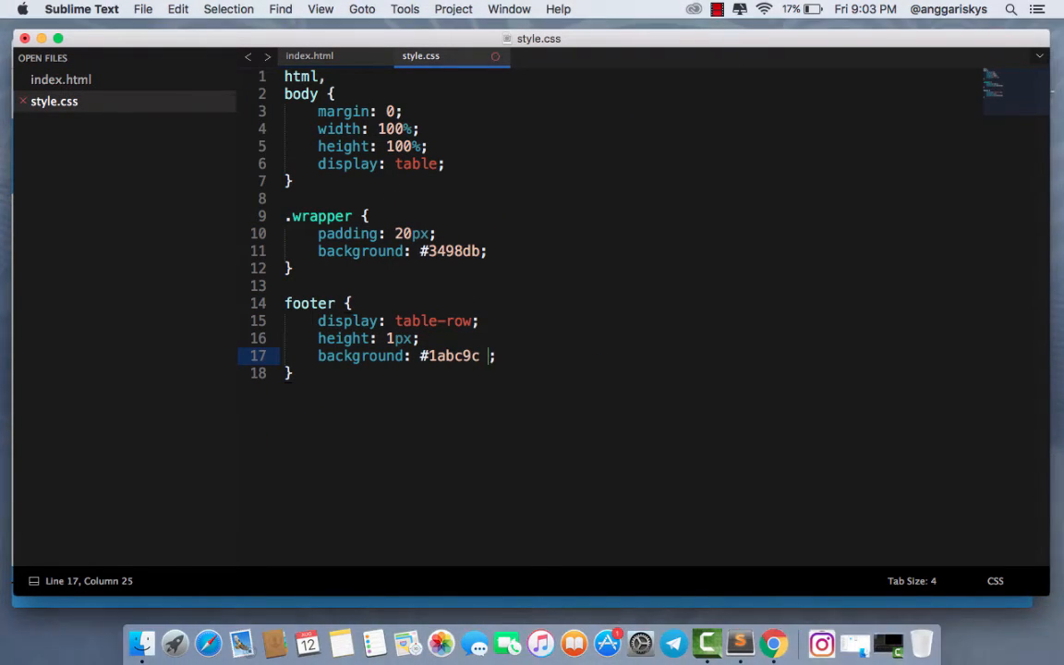
pyautogui.write('!important')
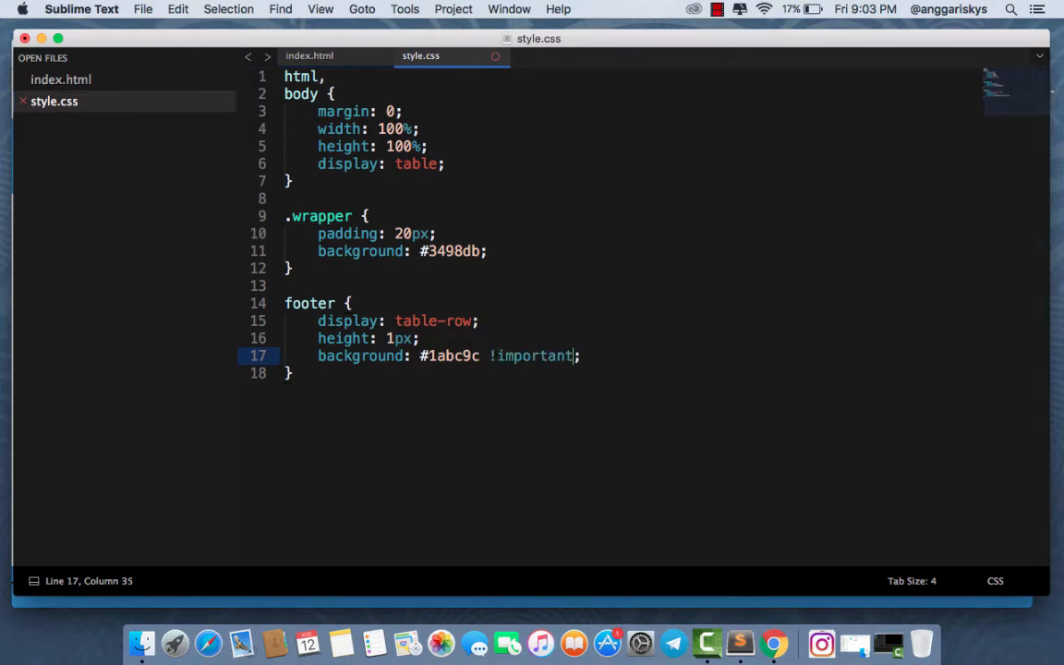
pyautogui.press('cmd+s')
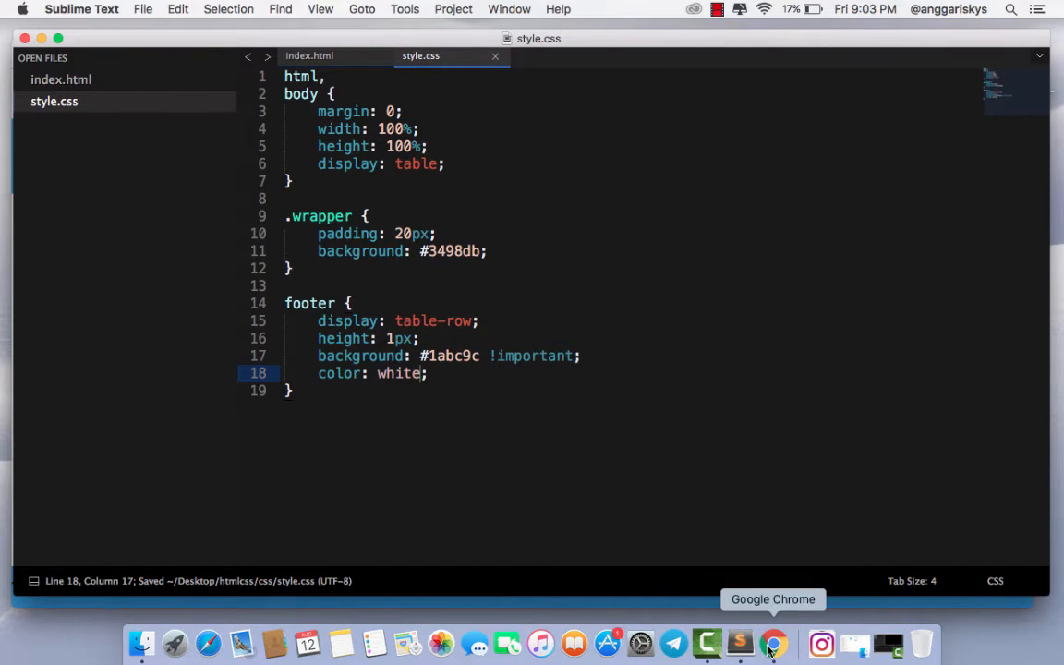
# Preview the refreshed teal footer with white text in Chrome, then return to Sublime Text
pyautogui.click(772, 644)
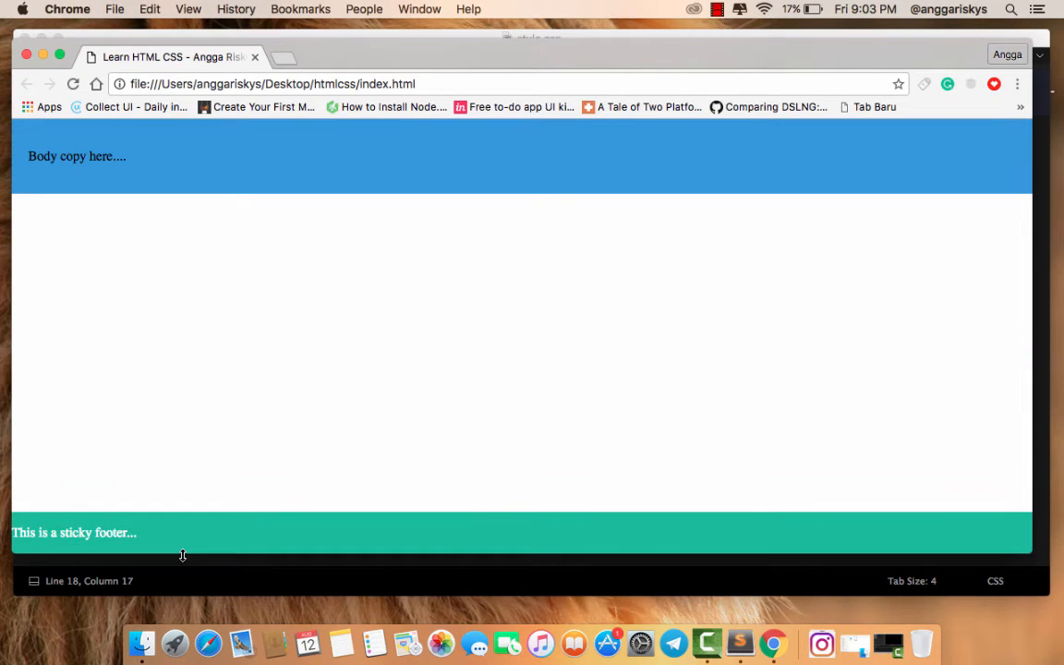
pyautogui.click(738, 643)
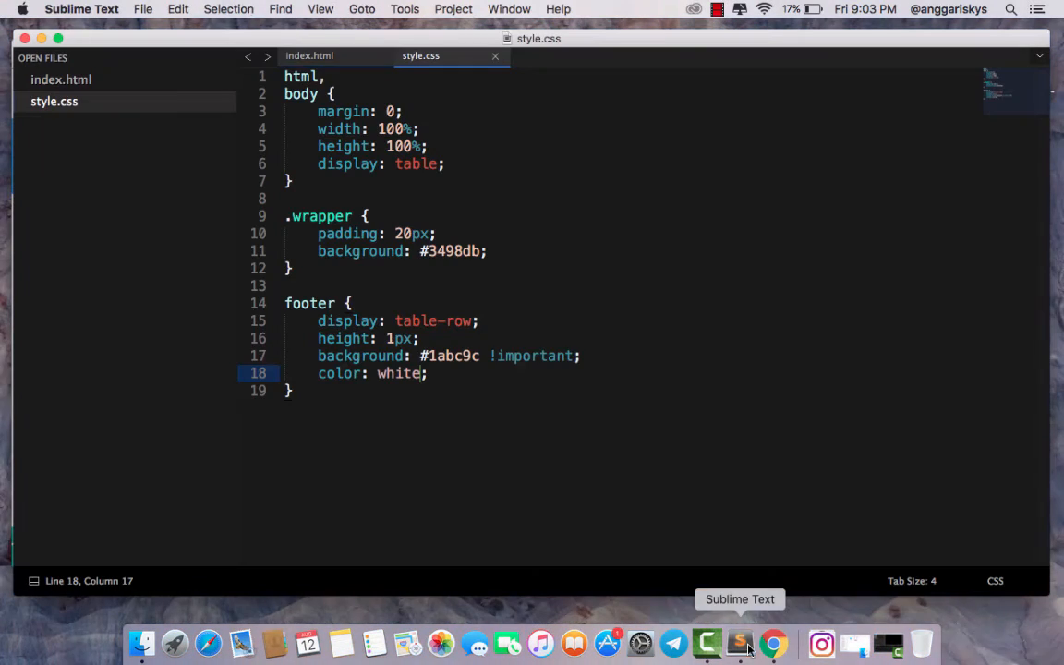
# Replace the index.html placeholder body copy with many repeated lorem ipsum paragraphs and preview in Chrome
pyautogui.click(334, 56)
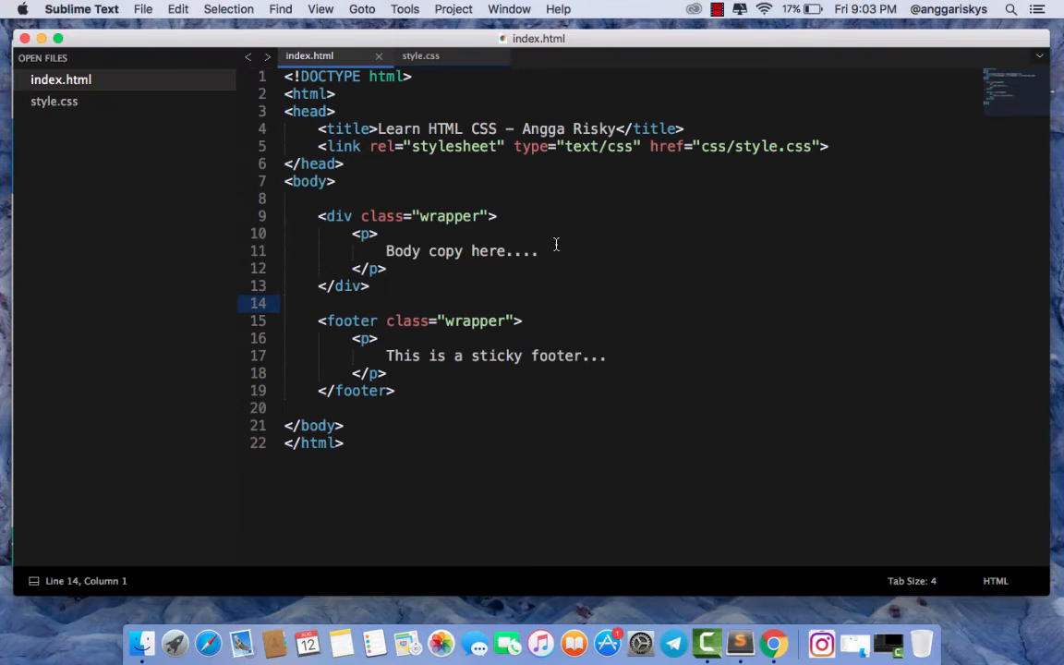
pyautogui.moveTo(386, 250); pyautogui.dragTo(539, 251)
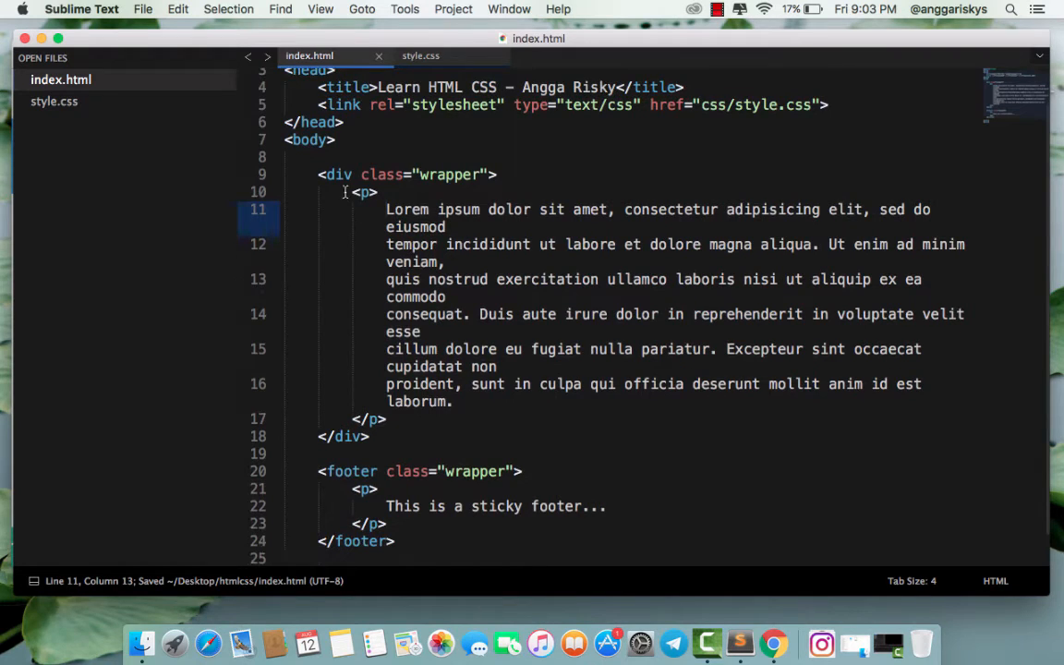
pyautogui.moveTo(352, 192); pyautogui.dragTo(386, 418)
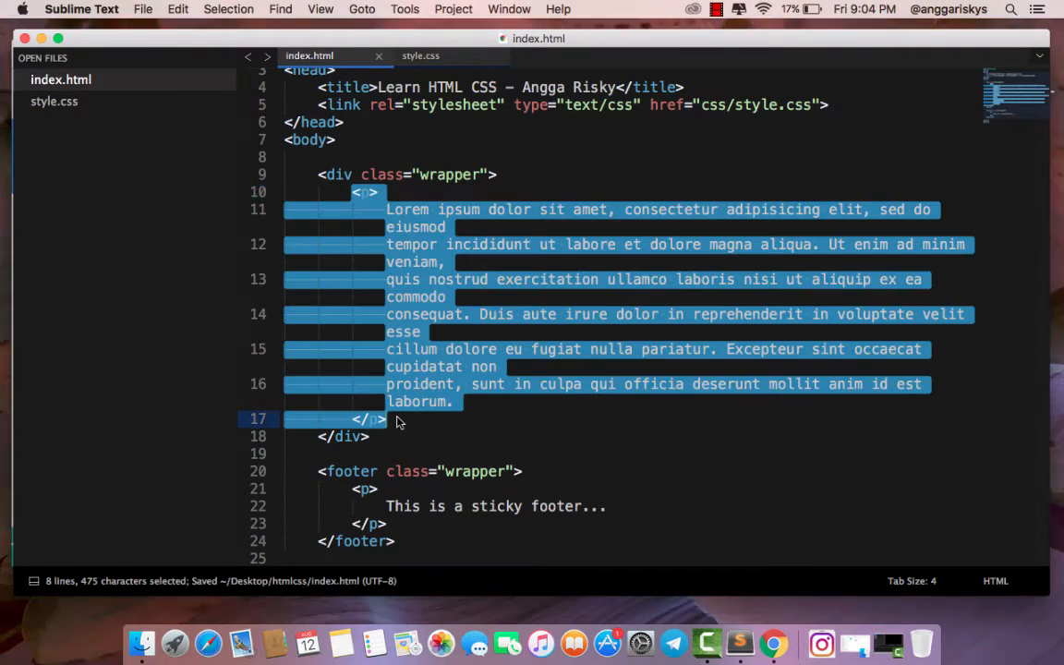
pyautogui.press('cmd+v')
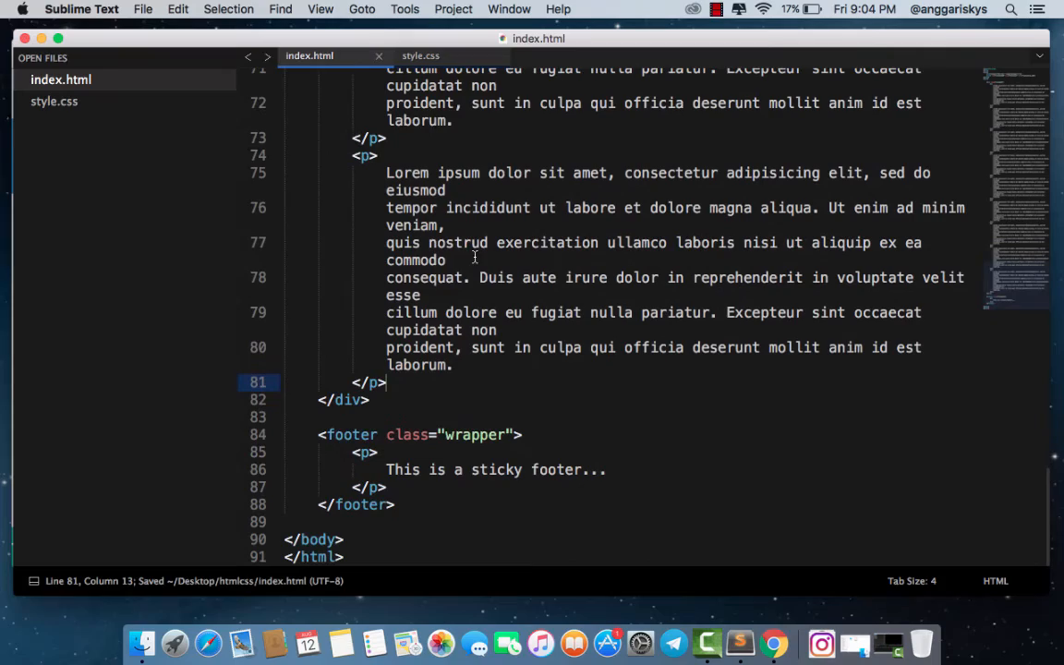
pyautogui.click(772, 642)
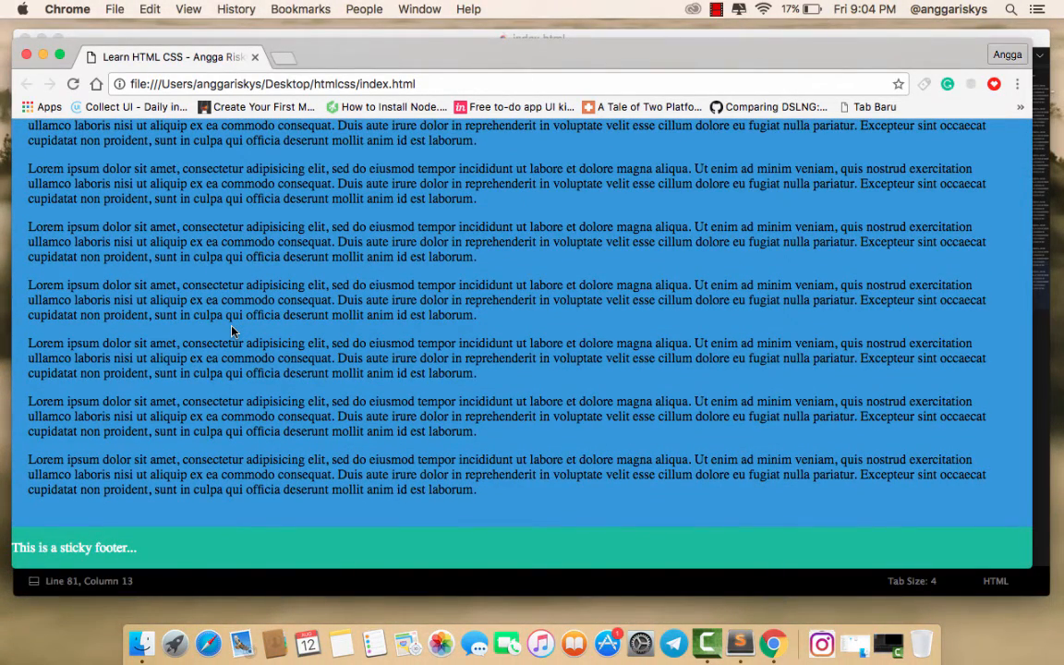
pyautogui.moveTo(534, 548)
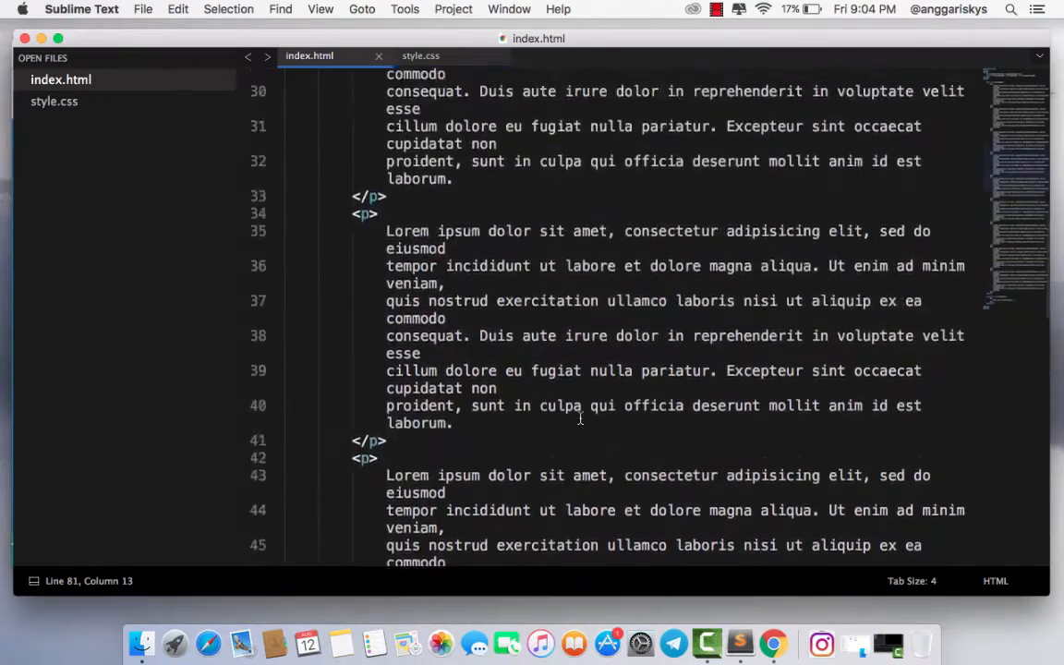
# Give the wrapper div an inline margin-bottom of 100px and check the layout in Chrome
pyautogui.scroll(3)
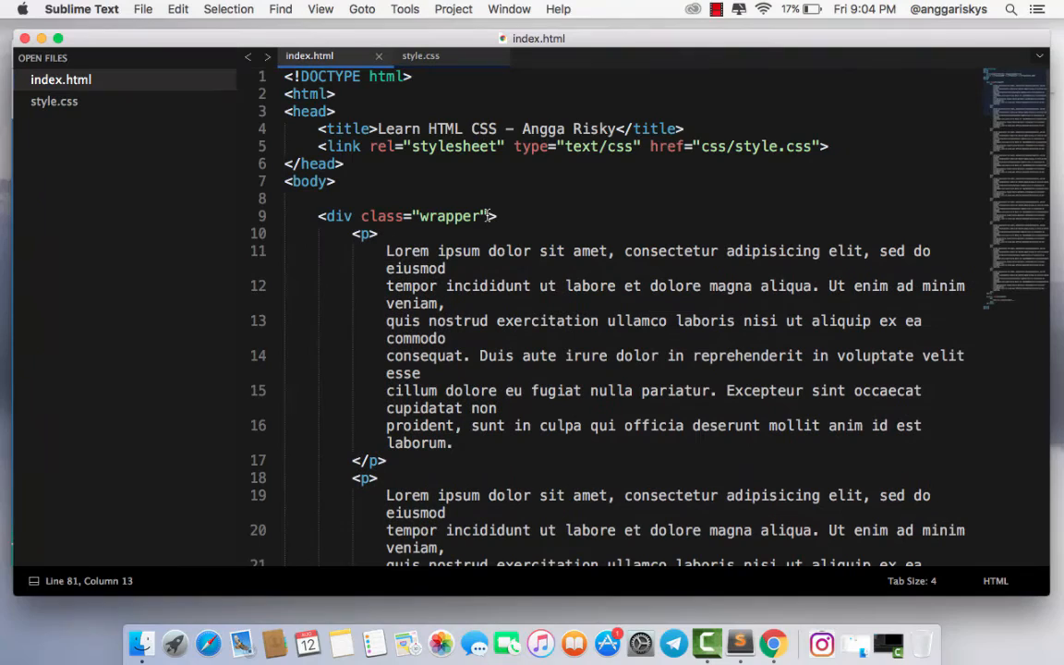
pyautogui.write('margin"')
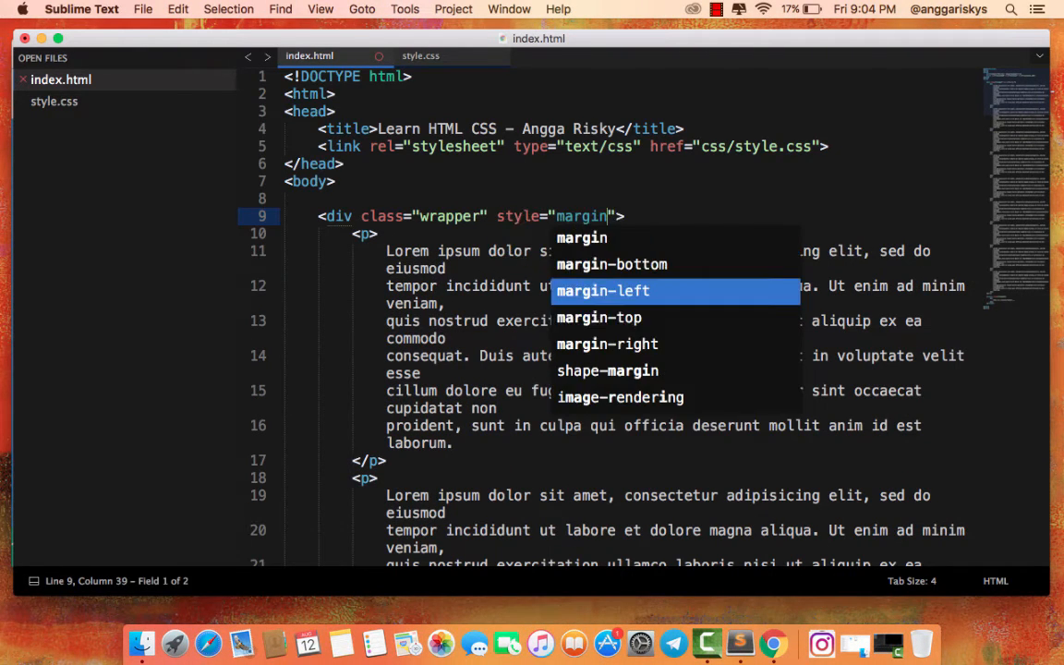
pyautogui.click(610, 264)
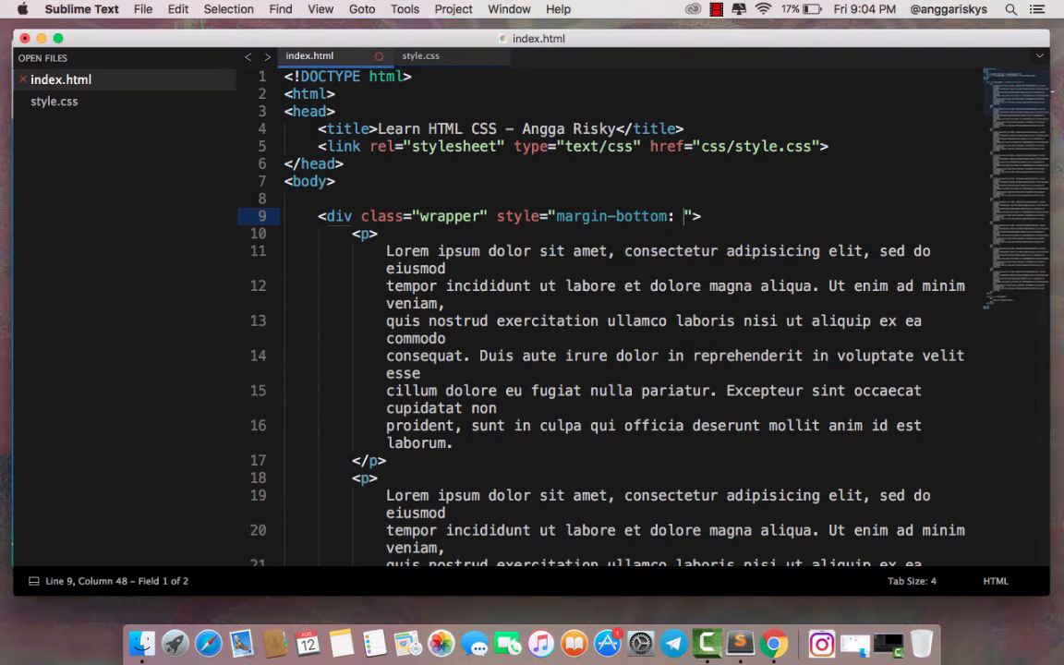
pyautogui.write('100px;')
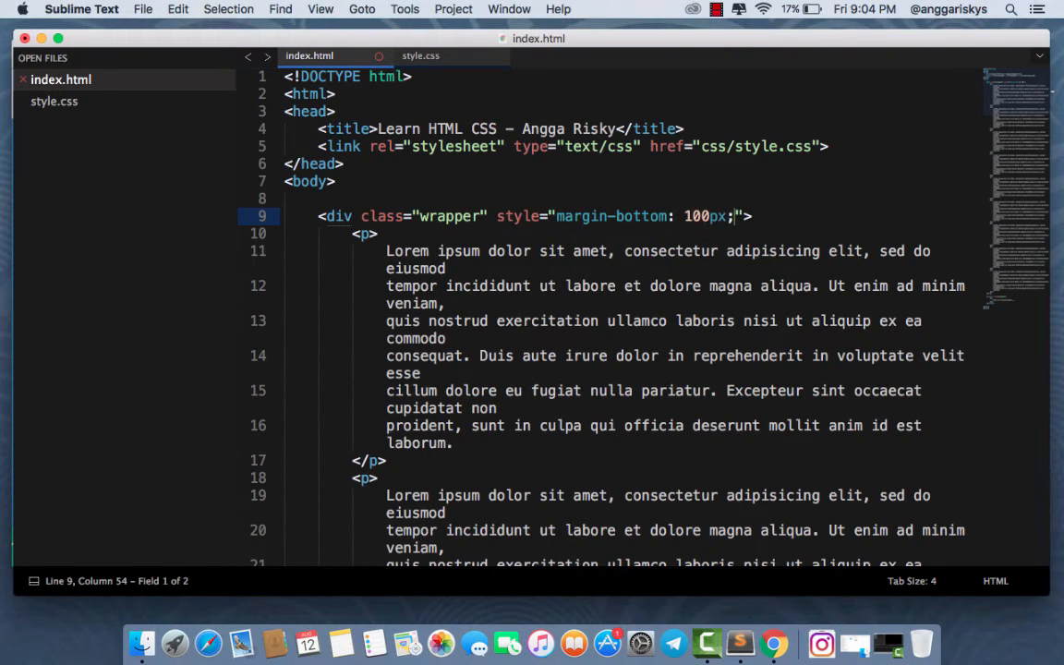
pyautogui.click(770, 639)
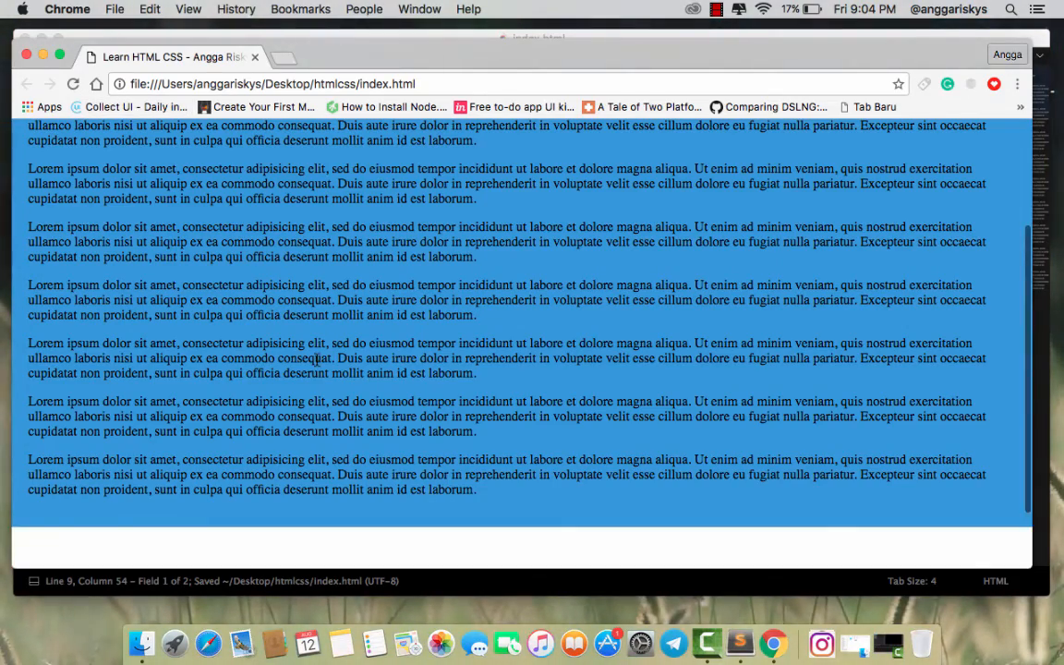
# Scroll the Chrome page at narrow and wide sizes to confirm the teal footer stays below the lorem ipsum
pyautogui.scroll(-3)
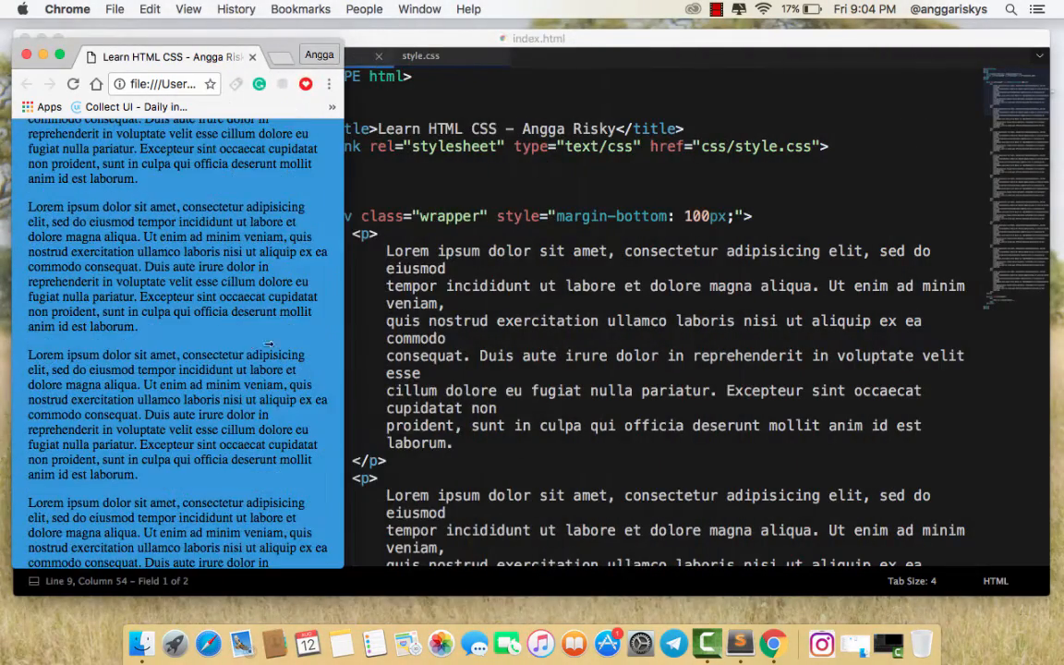
pyautogui.scroll(-3)
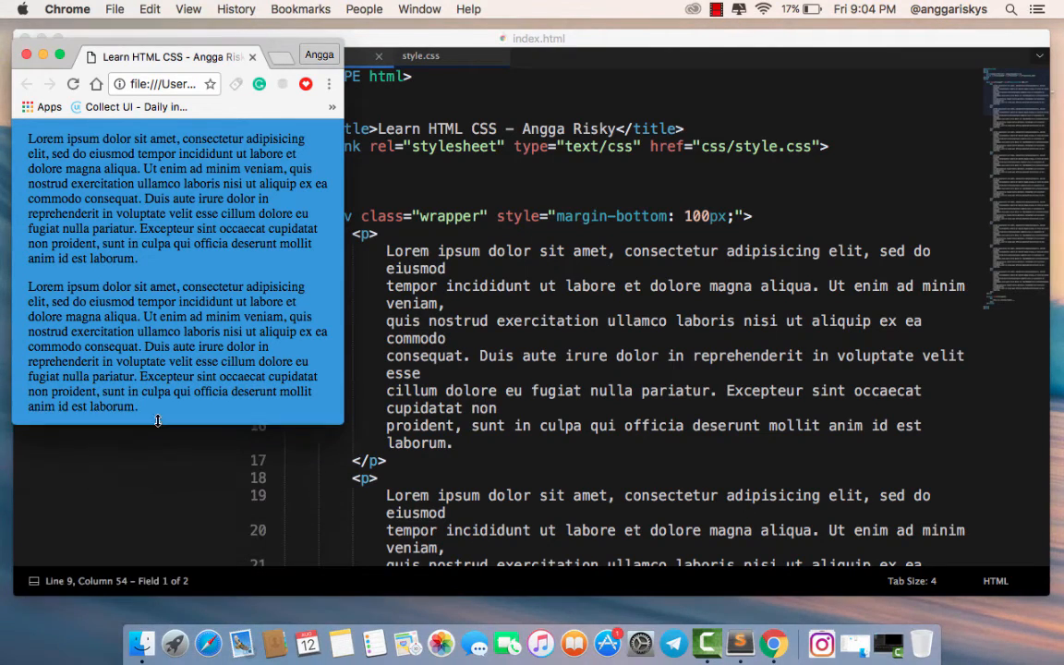
pyautogui.scroll(-3)
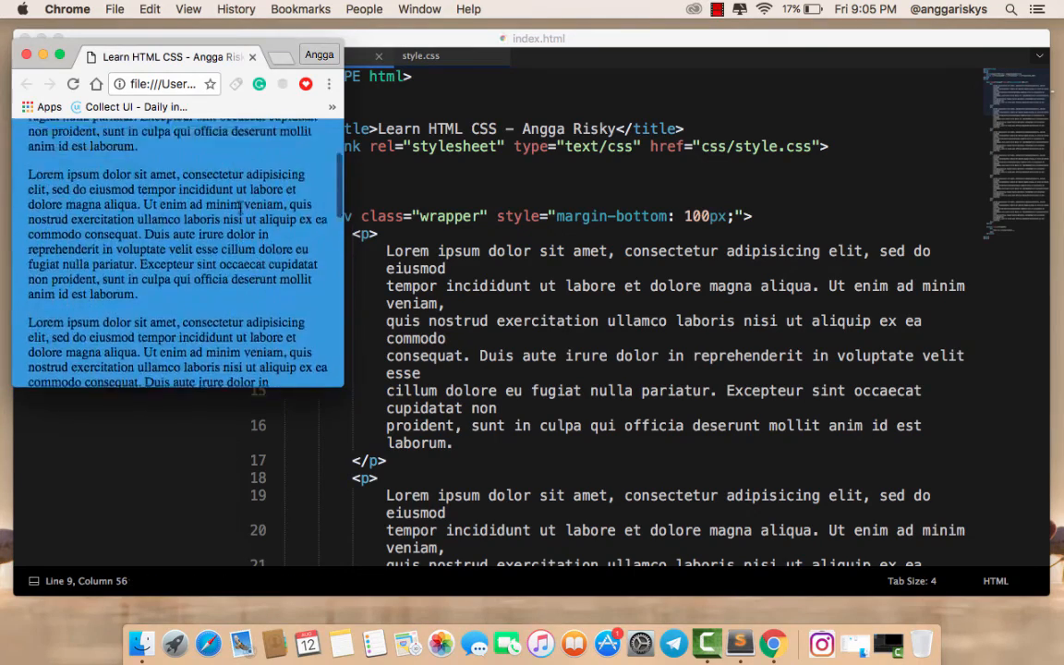
pyautogui.scroll(-3)
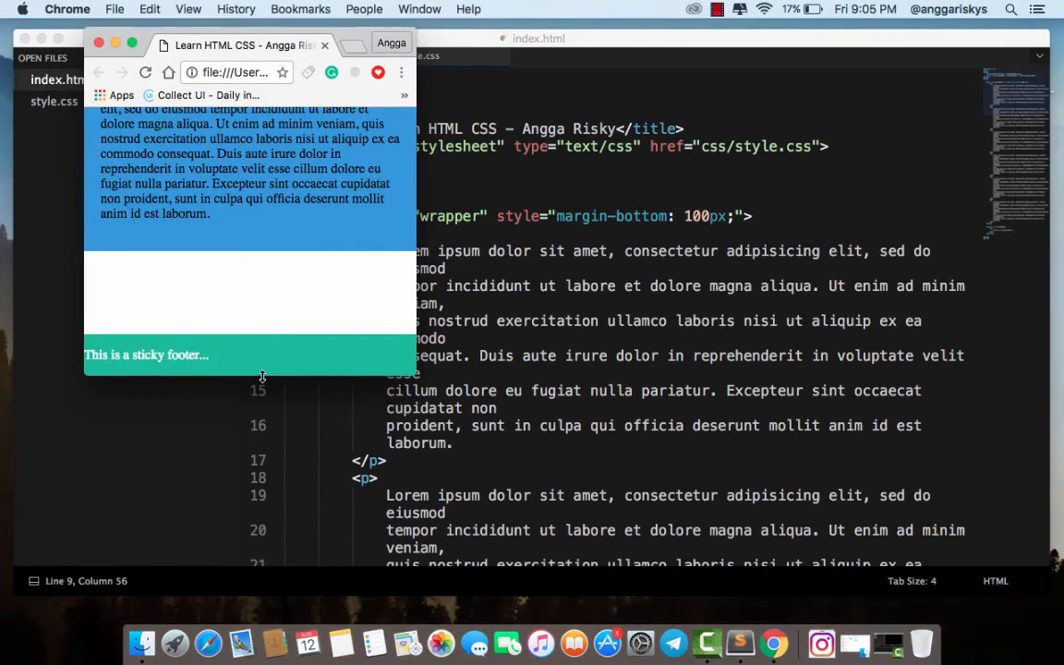
pyautogui.scroll(-3)
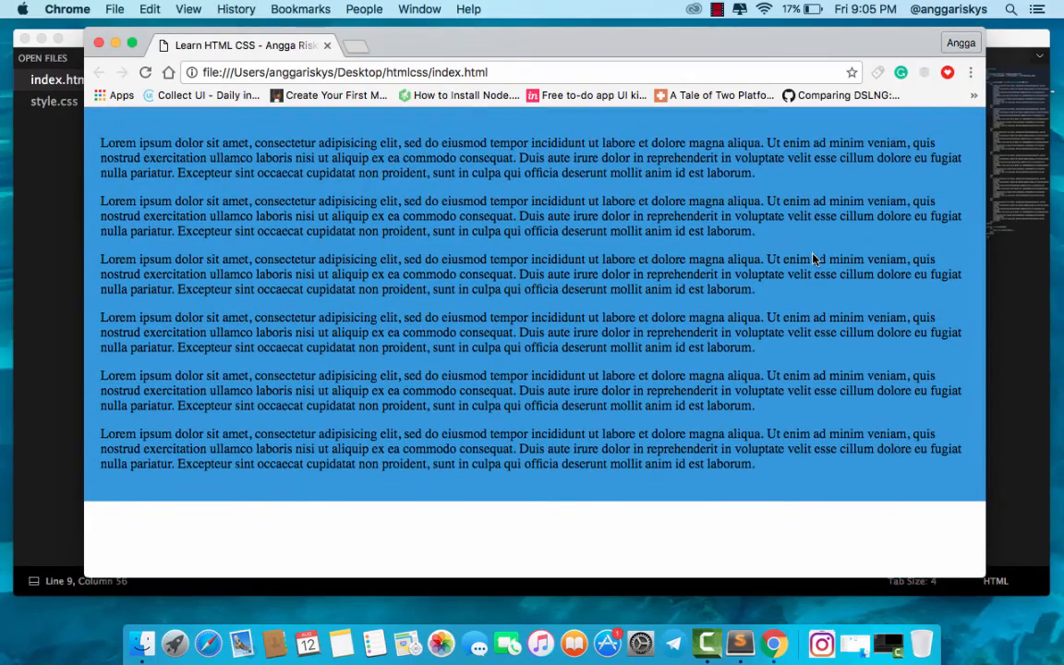
pyautogui.scroll(-3)
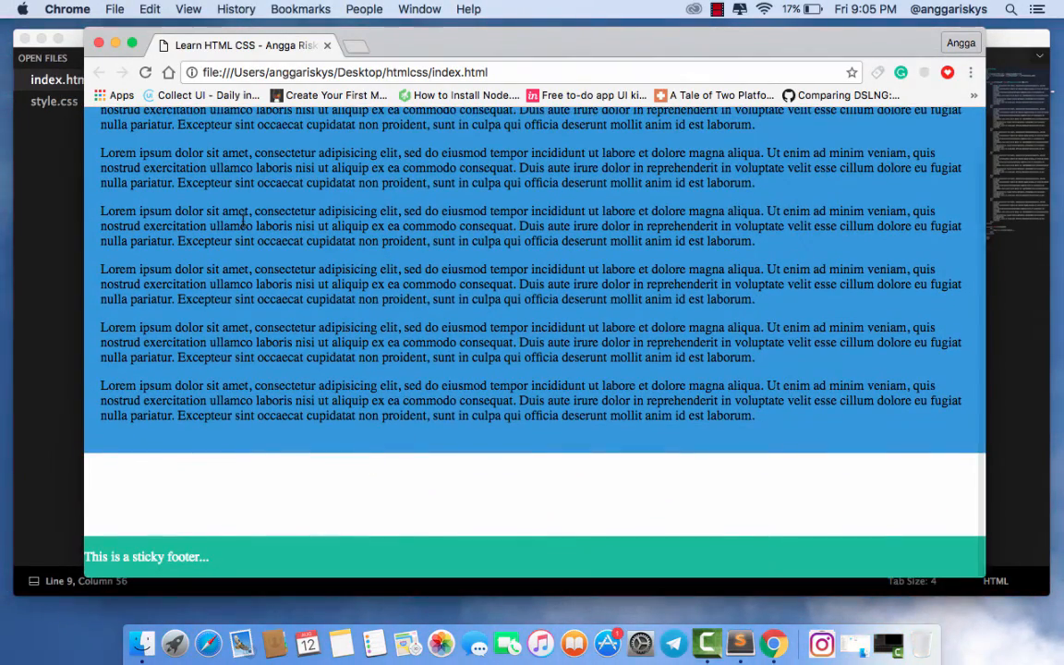